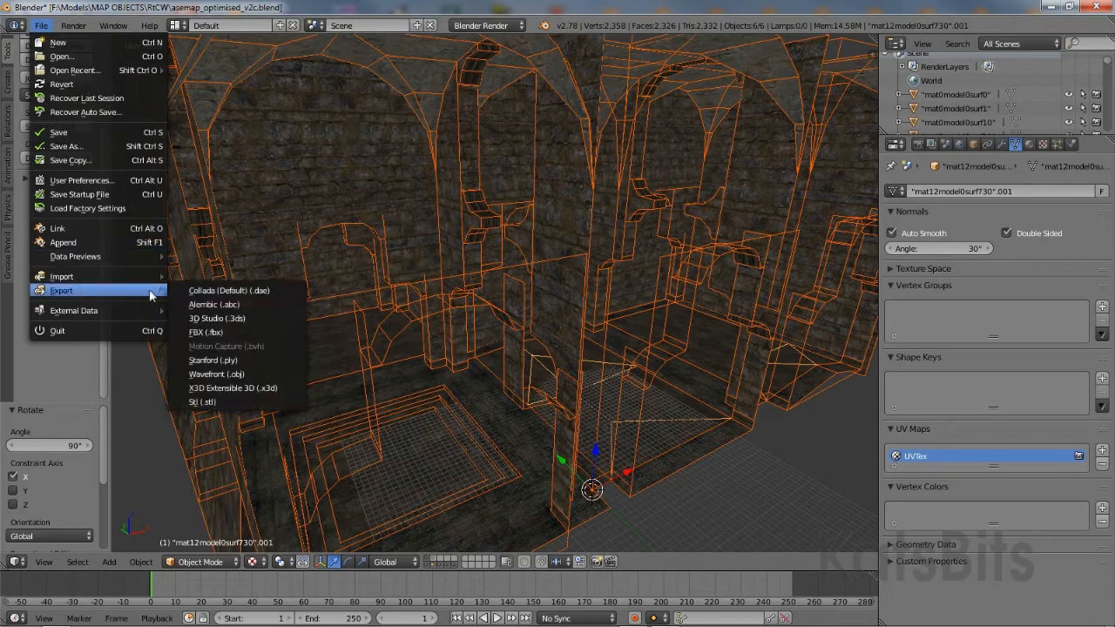
# Run a custom convert pass with ase as the format and import the ASE scene
pyautogui.click(205, 331)
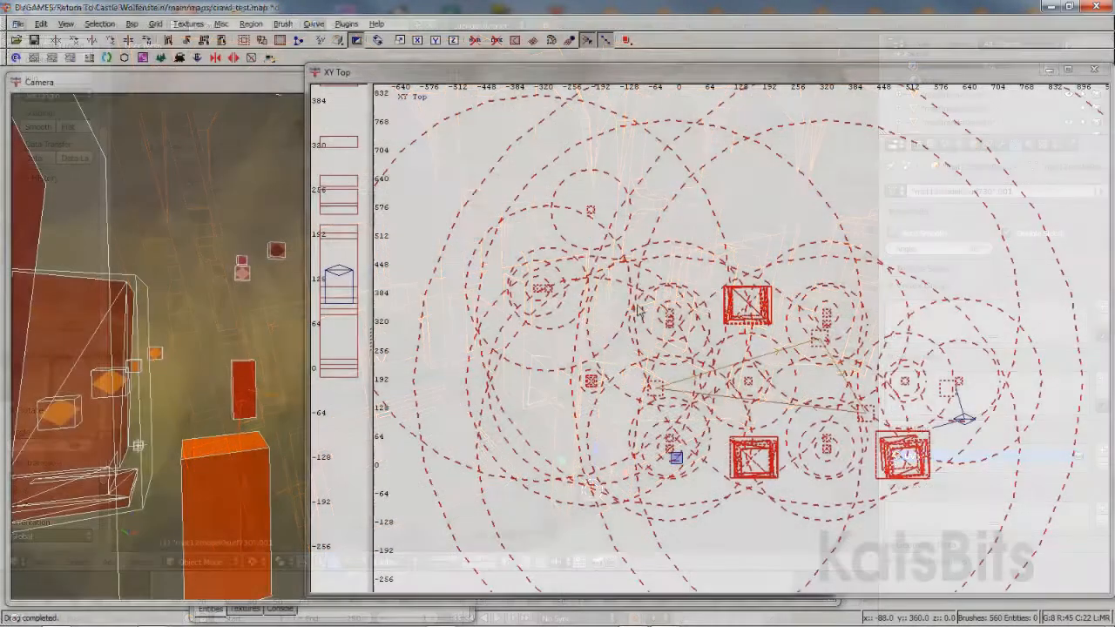
pyautogui.click(40, 24)
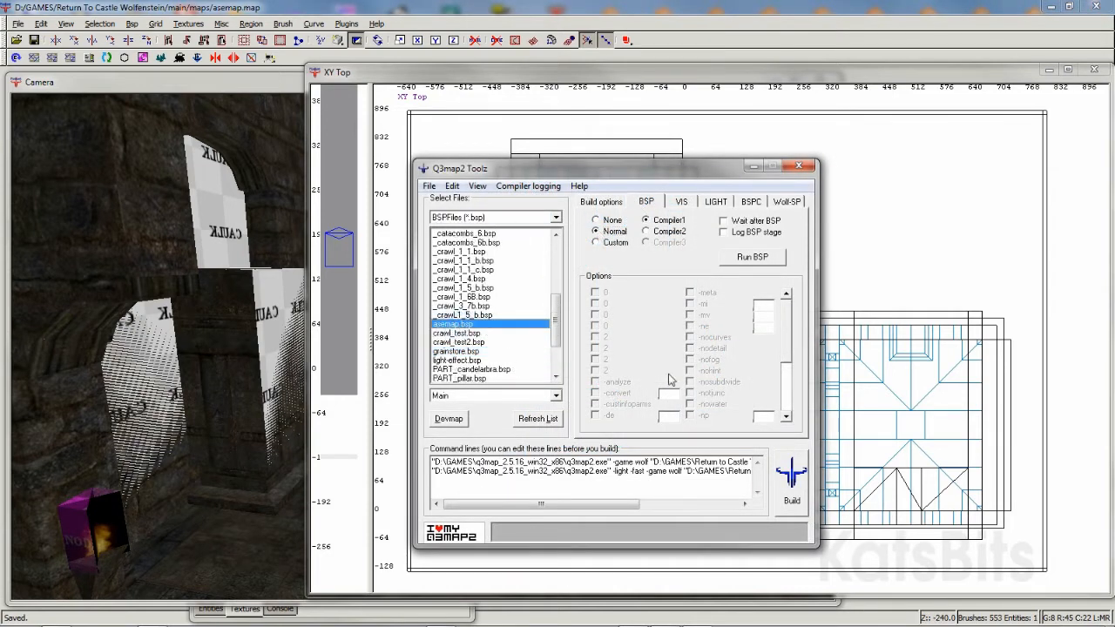
pyautogui.click(597, 242)
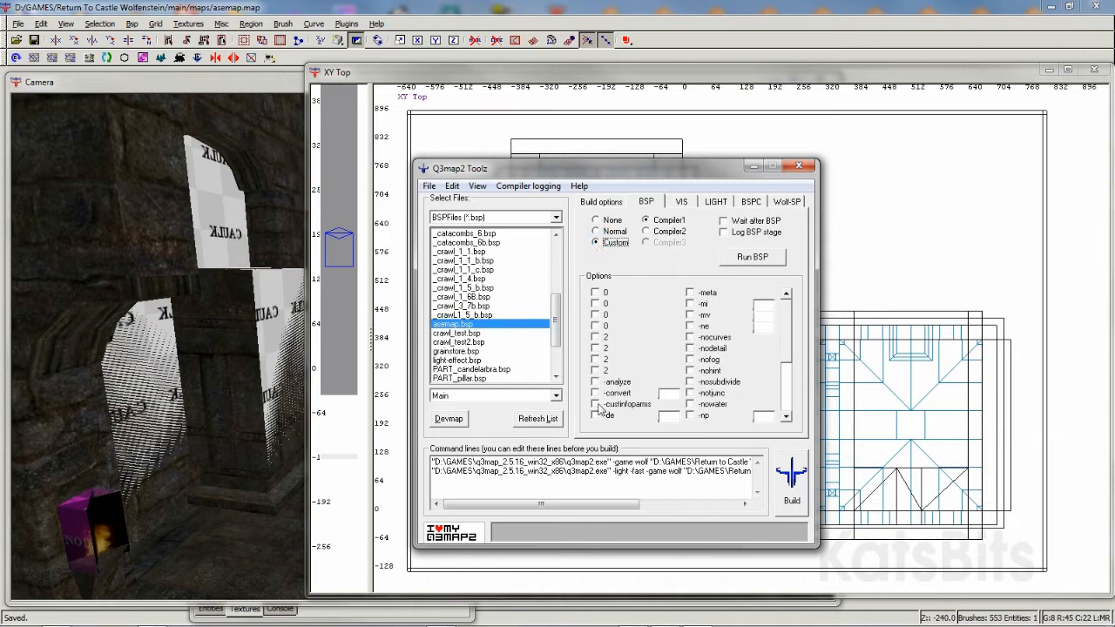
pyautogui.click(595, 394)
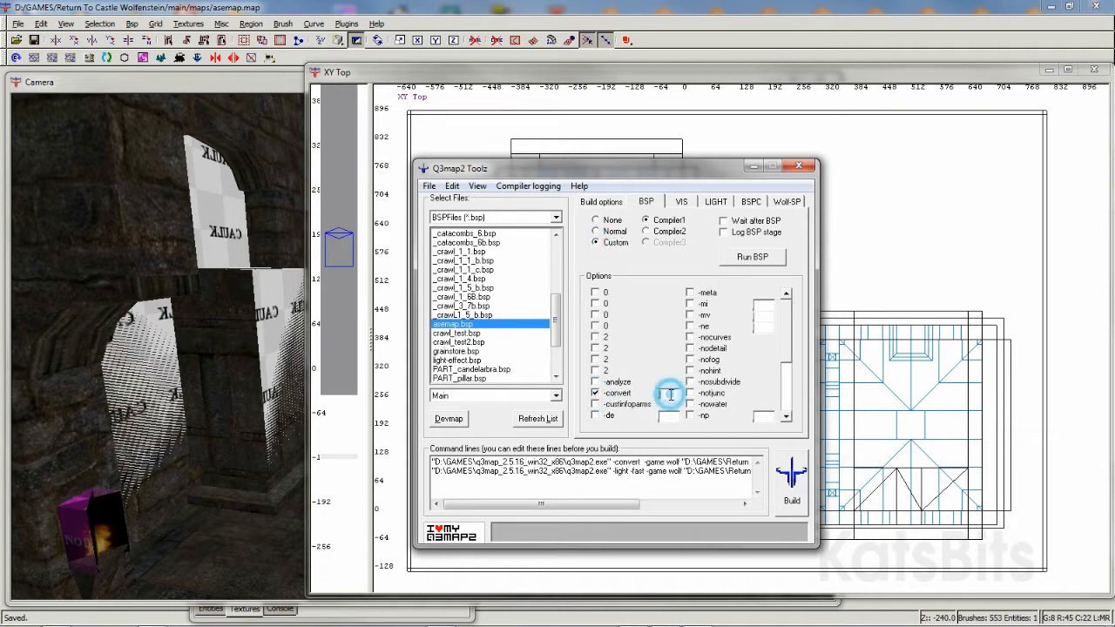
pyautogui.write('asemap.ase')
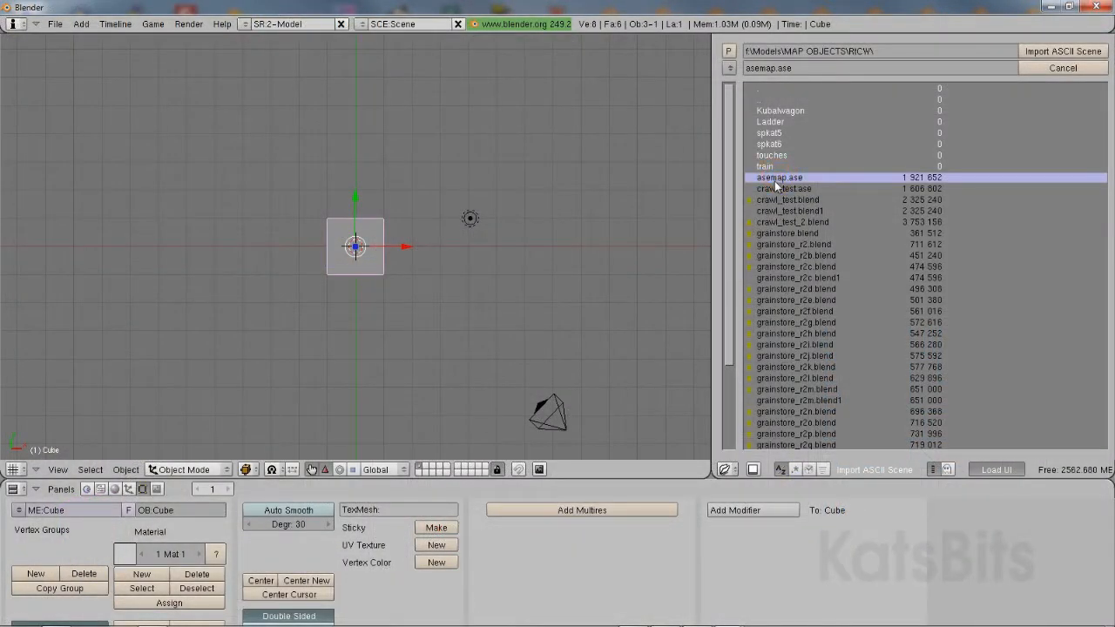
pyautogui.click(1062, 51)
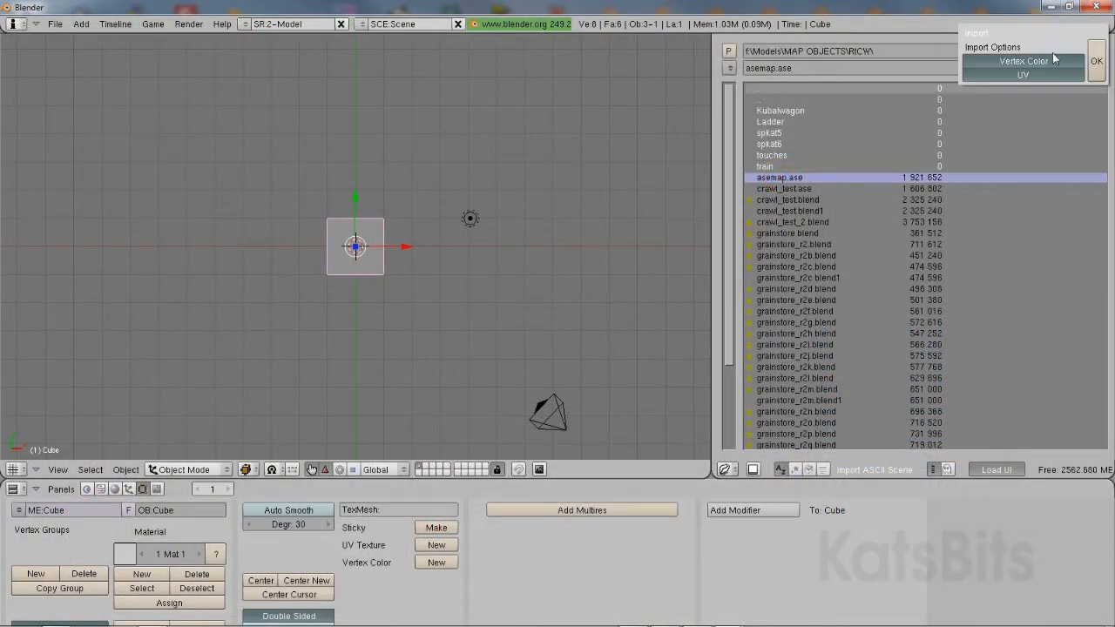
pyautogui.click(1095, 61)
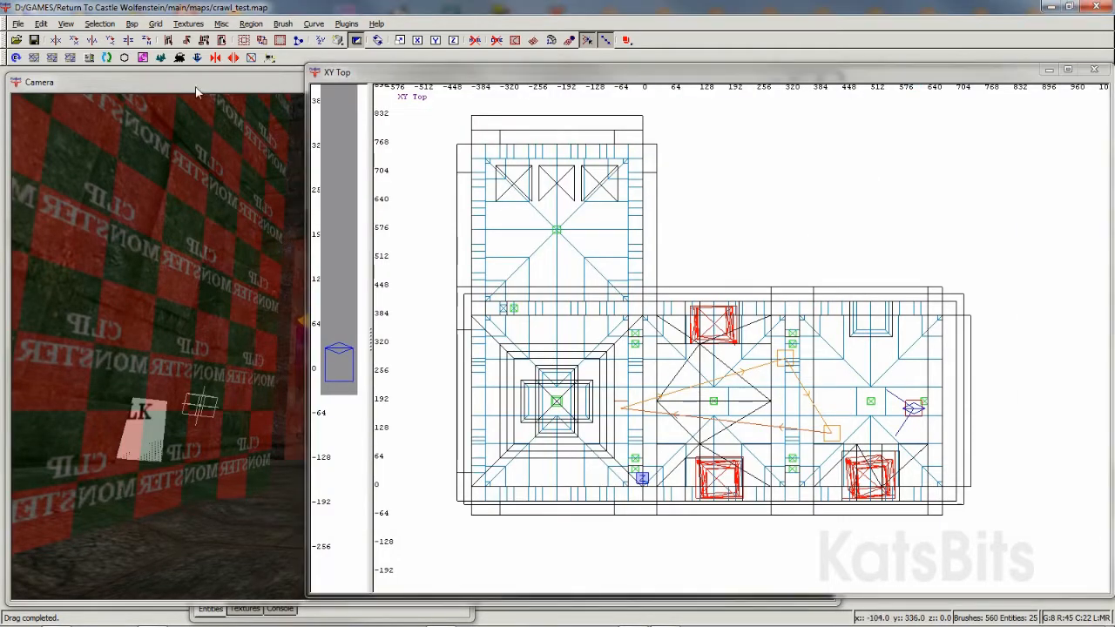
# Select the light entities in the front view and change the View > Filter settings
pyautogui.click(66, 25)
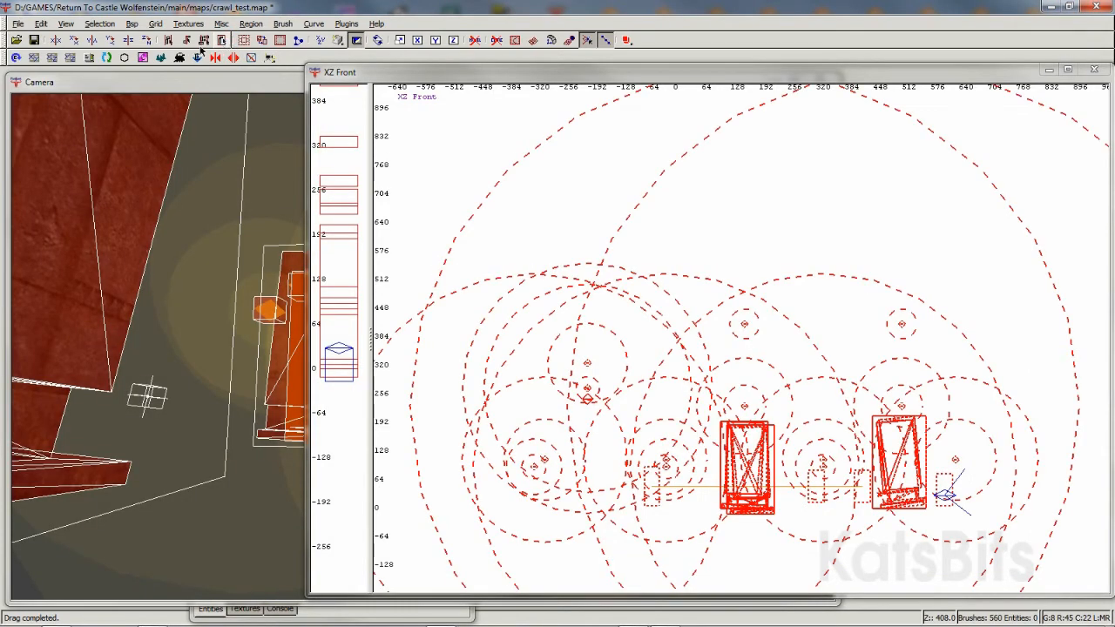
pyautogui.click(42, 24)
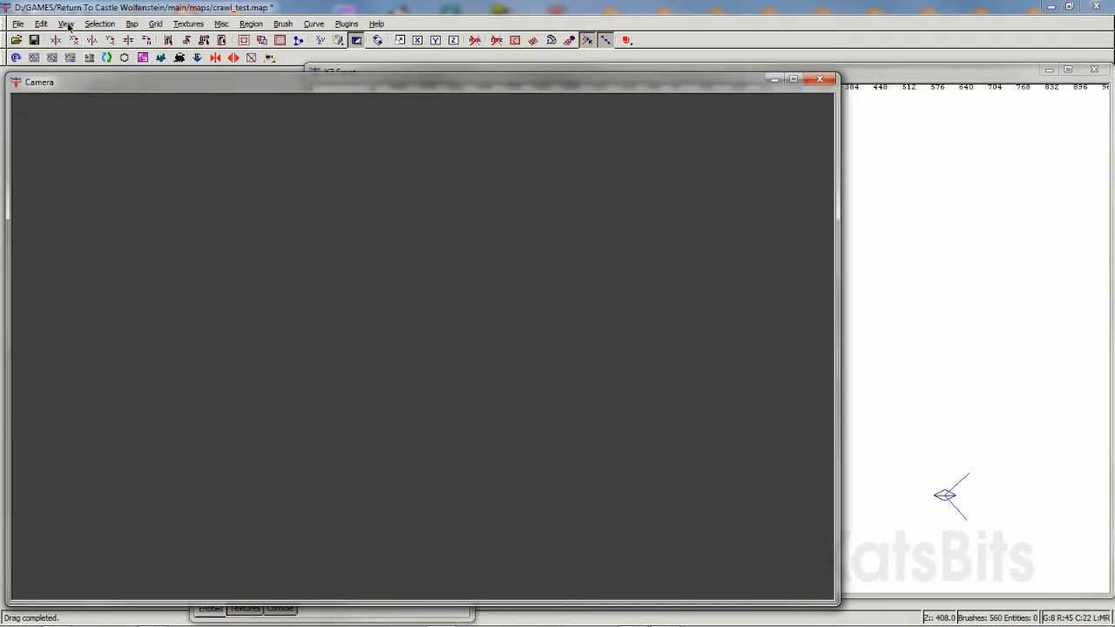
pyautogui.click(66, 24)
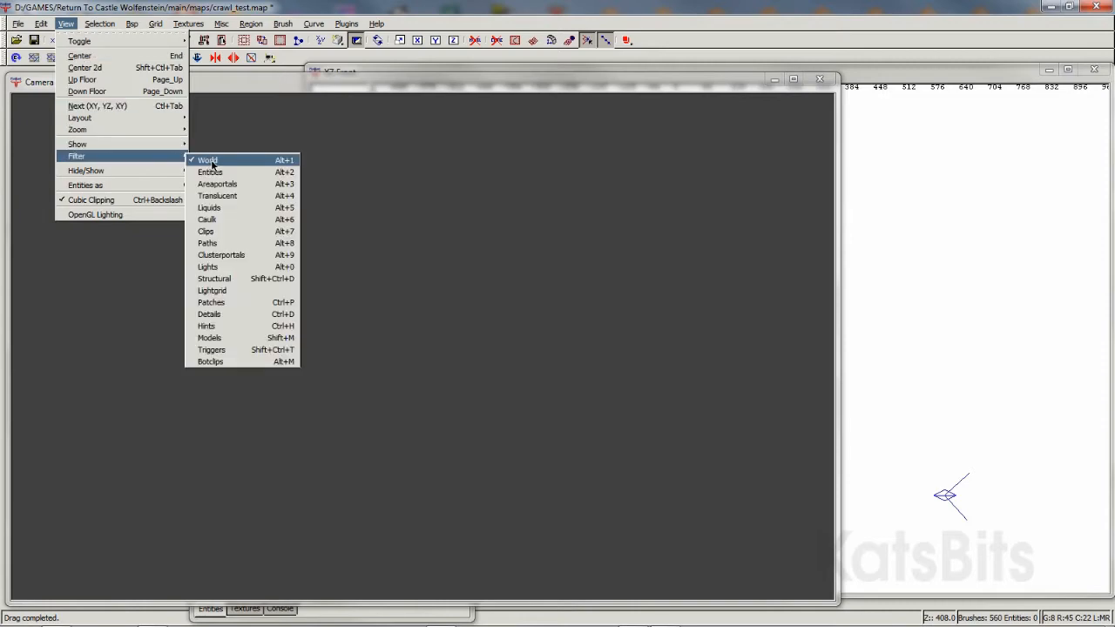
pyautogui.click(208, 160)
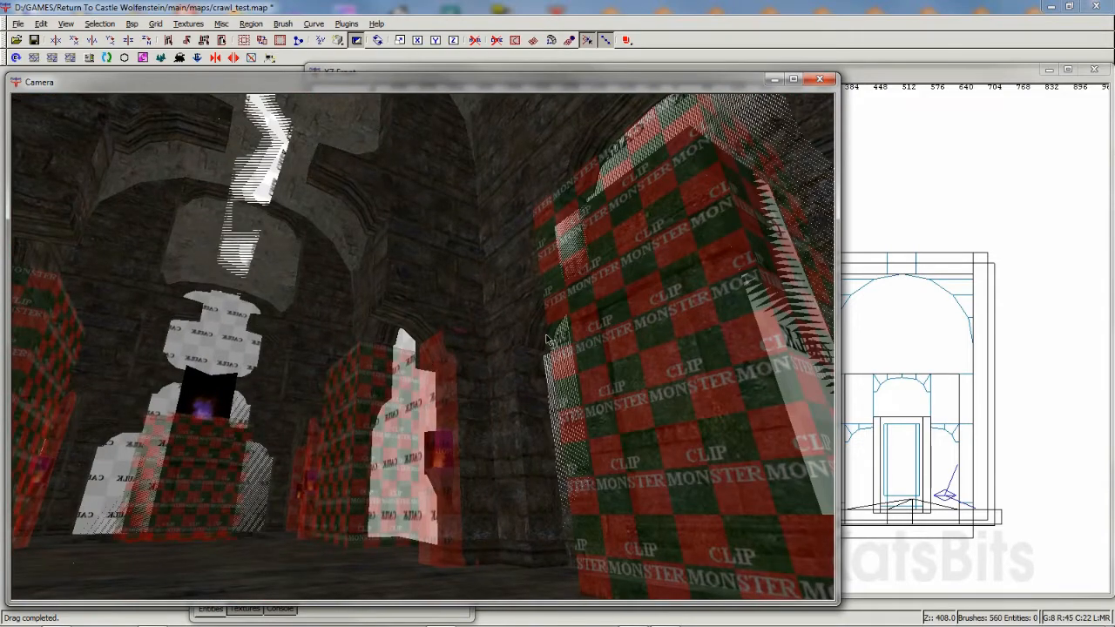
# Select the two monster clip brushes, including the large one on the right
pyautogui.click(355, 432)
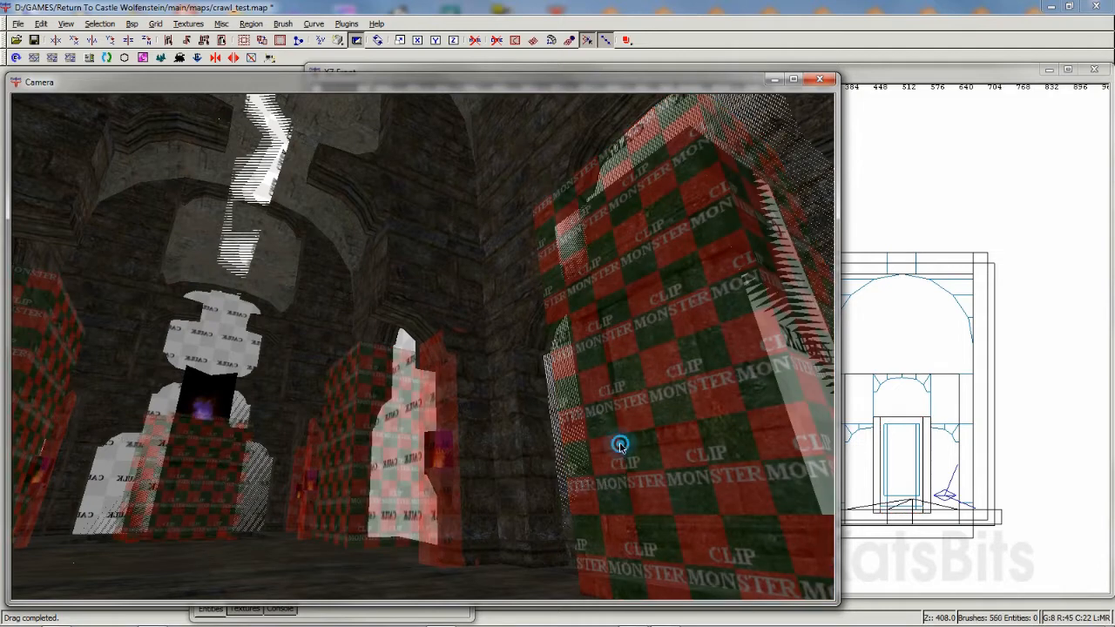
pyautogui.click(618, 444)
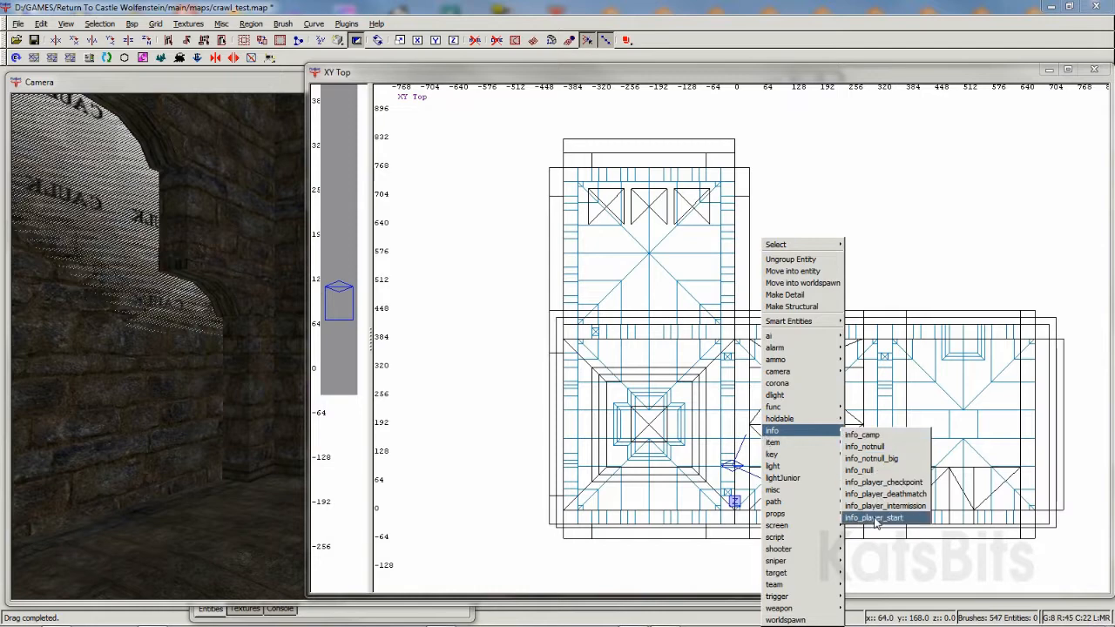
# Create an info_player_start, move it into the room and close its entity properties
pyautogui.click(875, 517)
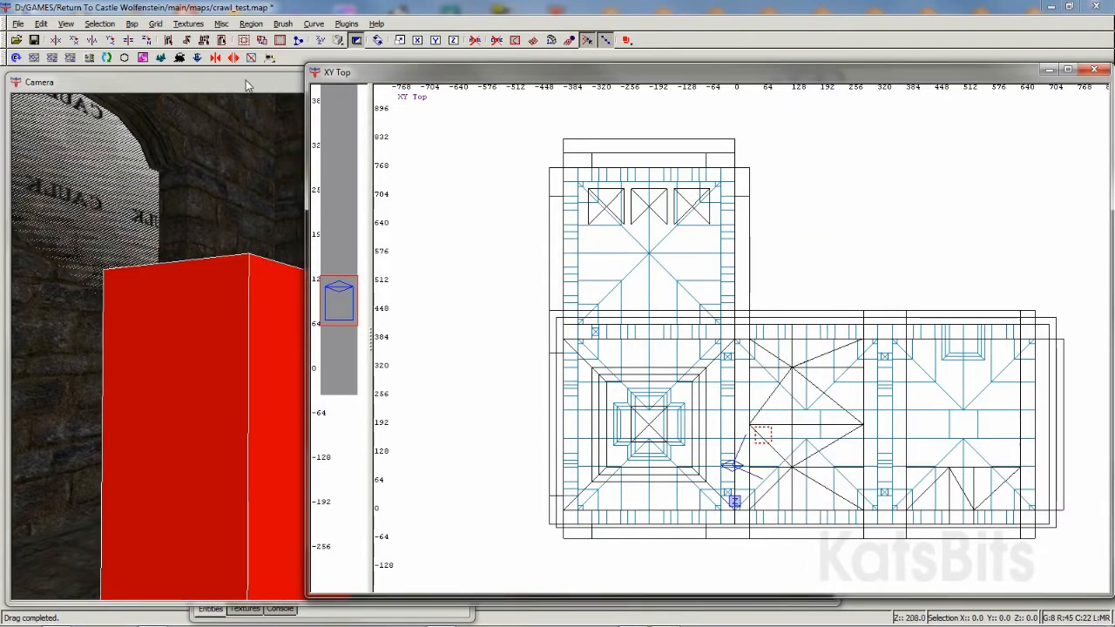
pyautogui.moveTo(340, 299); pyautogui.dragTo(340, 348)
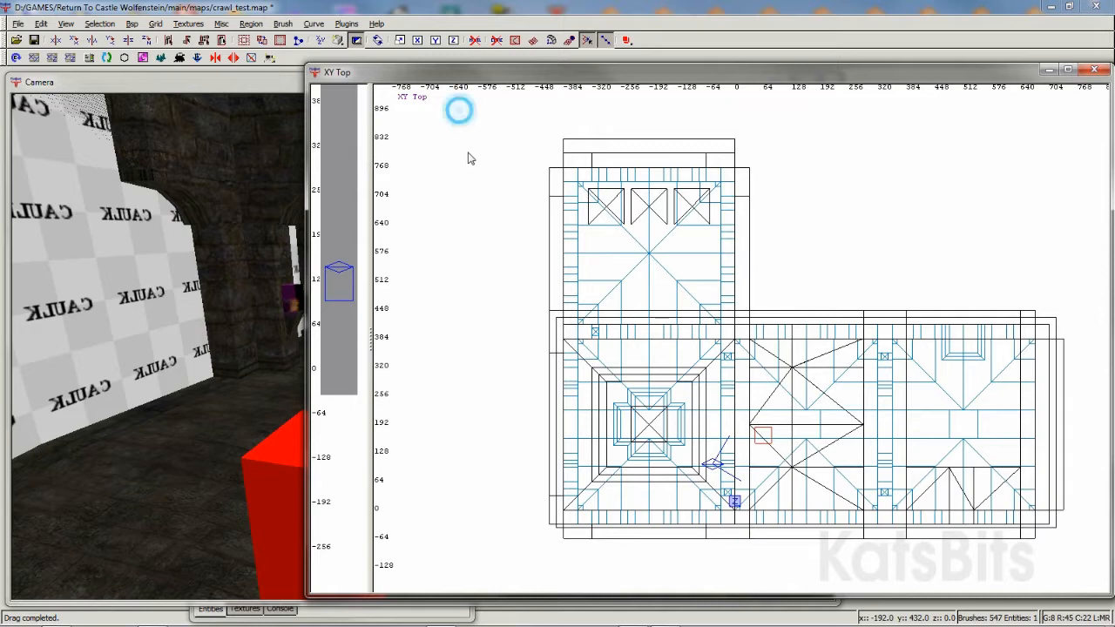
pyautogui.moveTo(460, 112); pyautogui.dragTo(1093, 575)
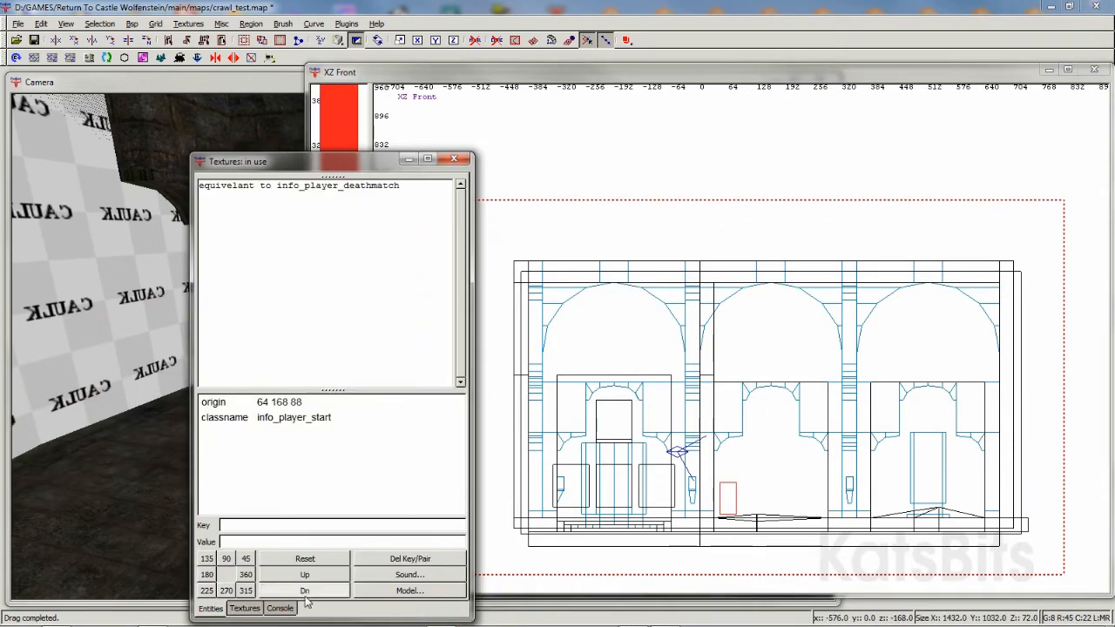
pyautogui.click(244, 608)
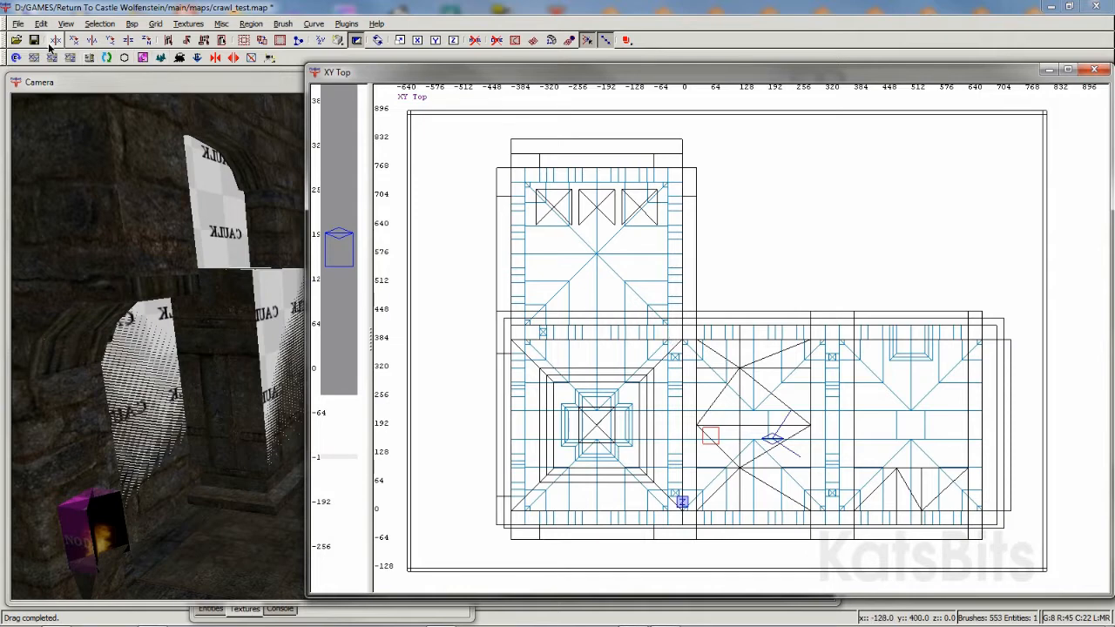
# Save the map under the new name asemap.map
pyautogui.click(17, 25)
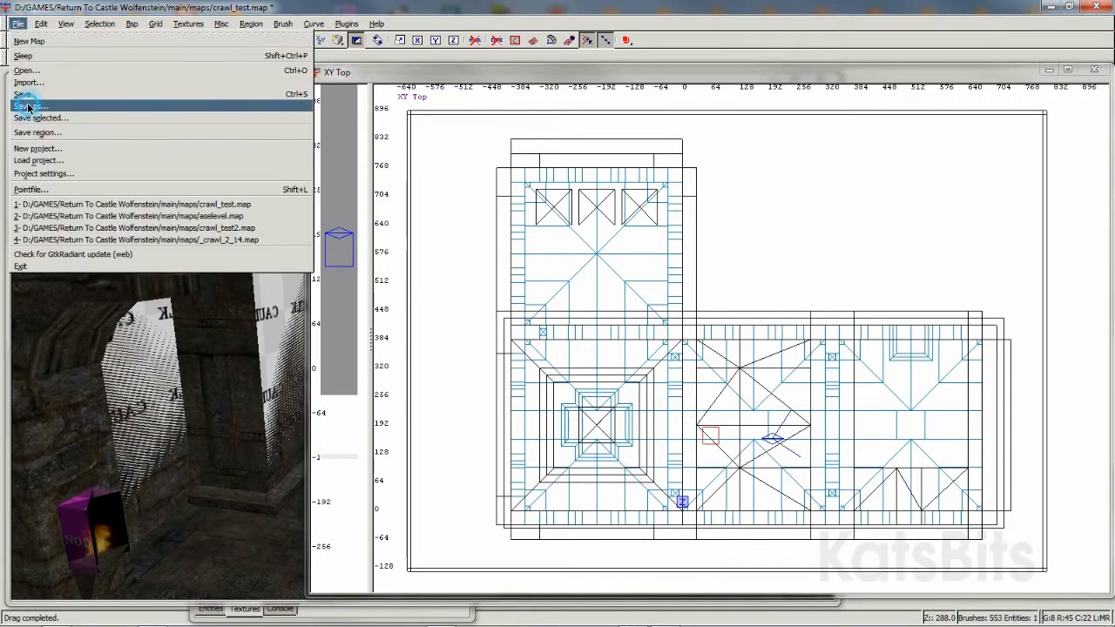
pyautogui.click(26, 106)
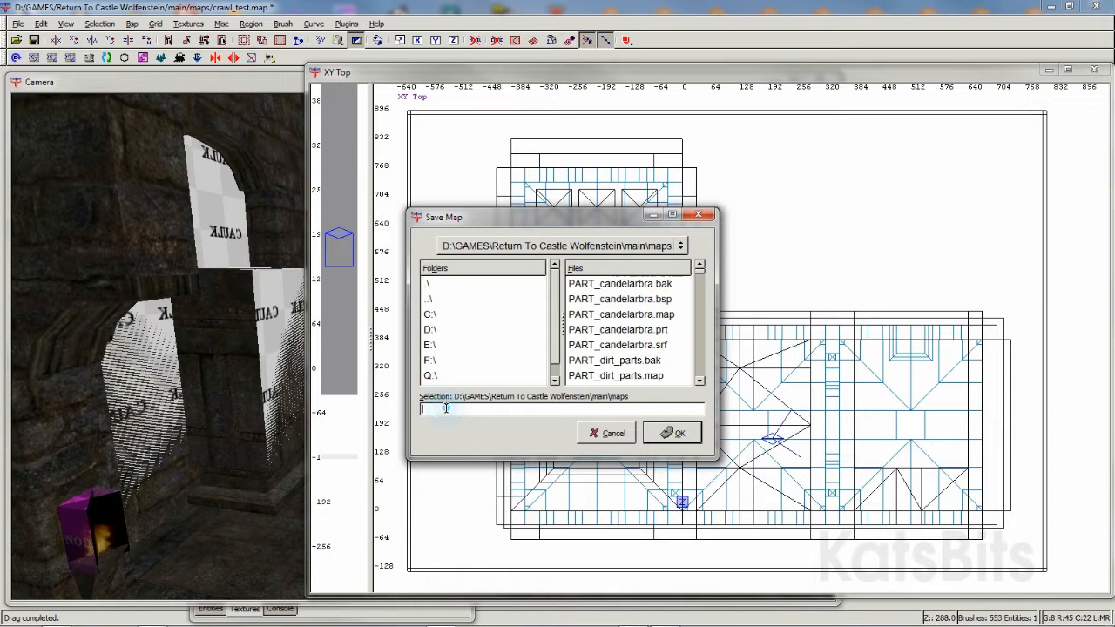
pyautogui.write('asd')
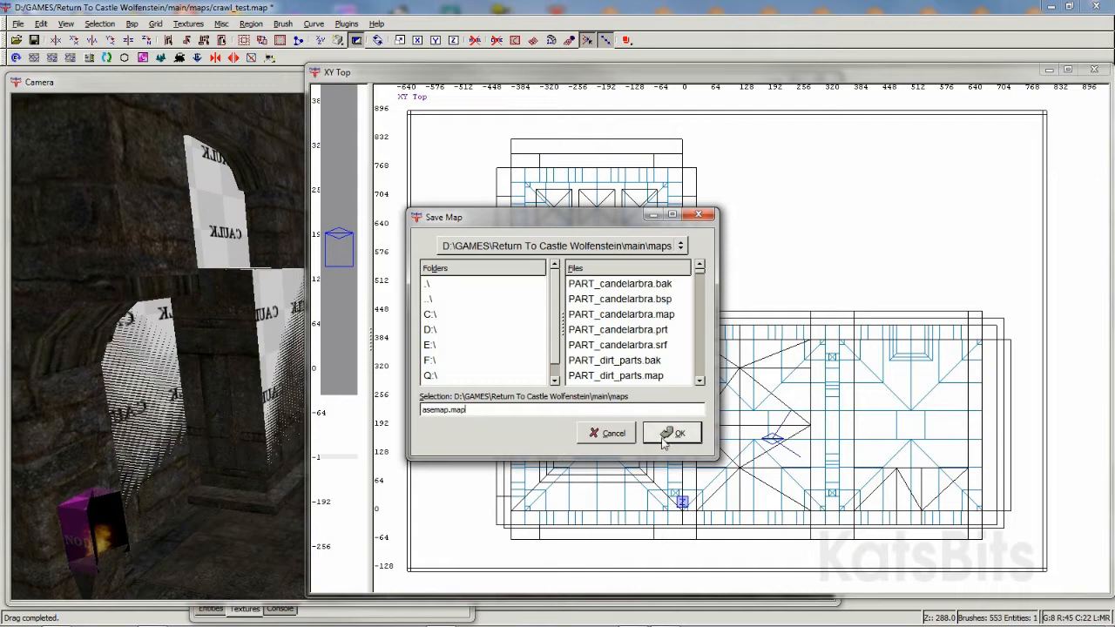
pyautogui.click(672, 432)
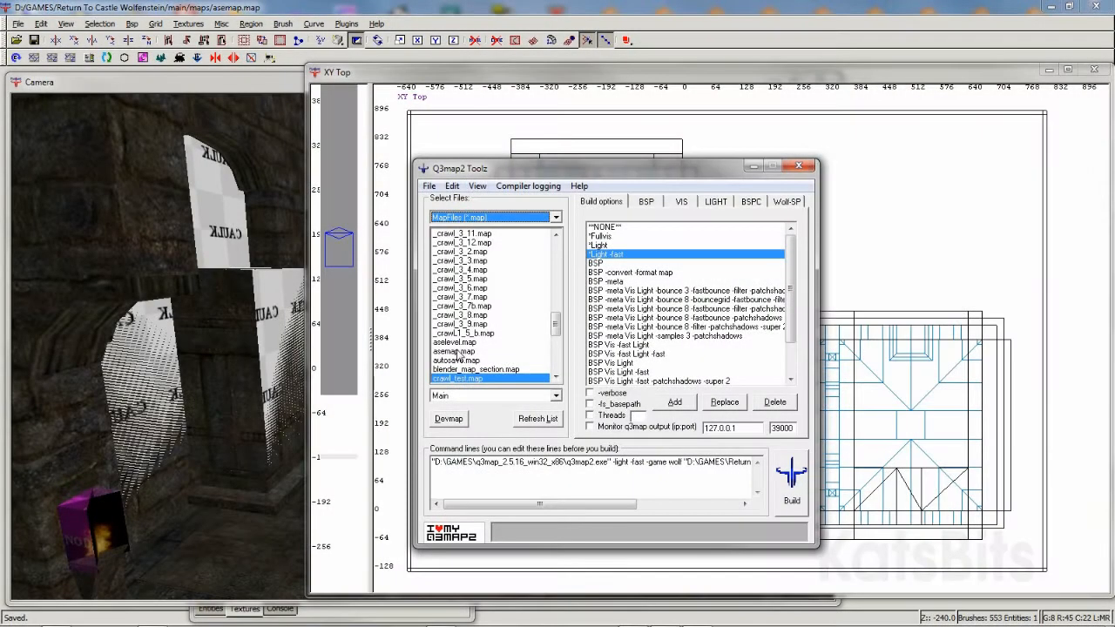
# Pick asemap.map from the map file list and run the BSP compile
pyautogui.click(453, 351)
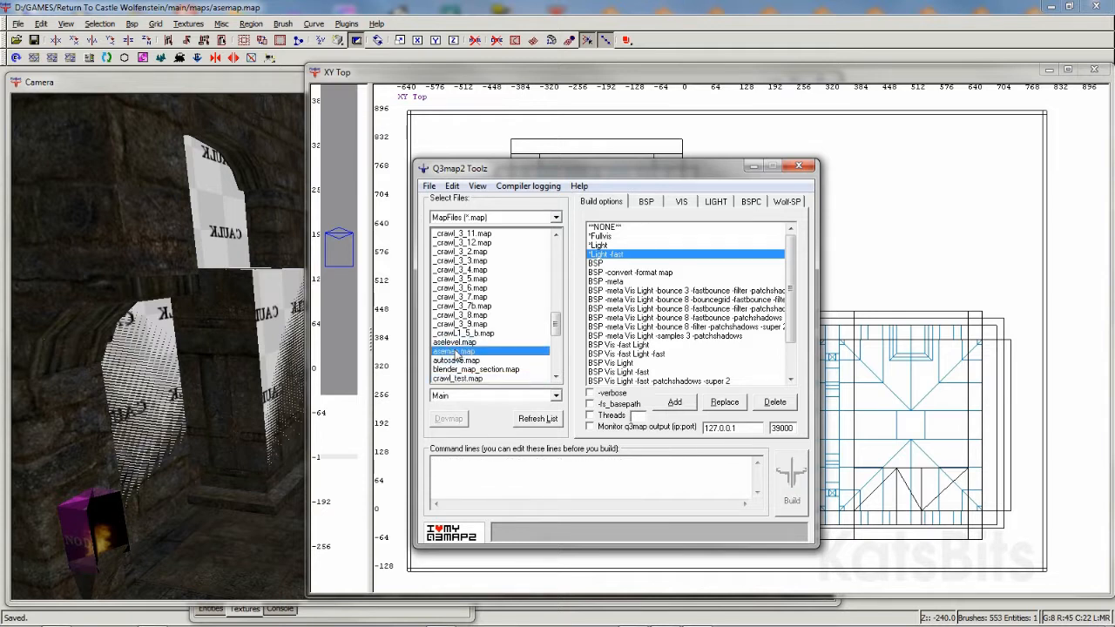
pyautogui.click(645, 202)
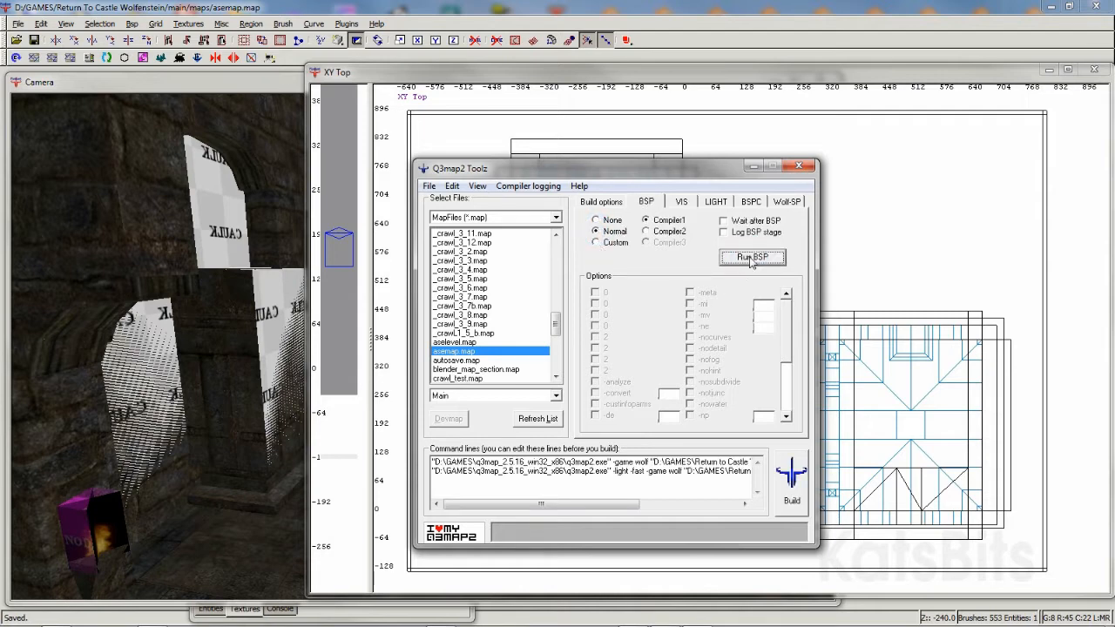
pyautogui.click(753, 258)
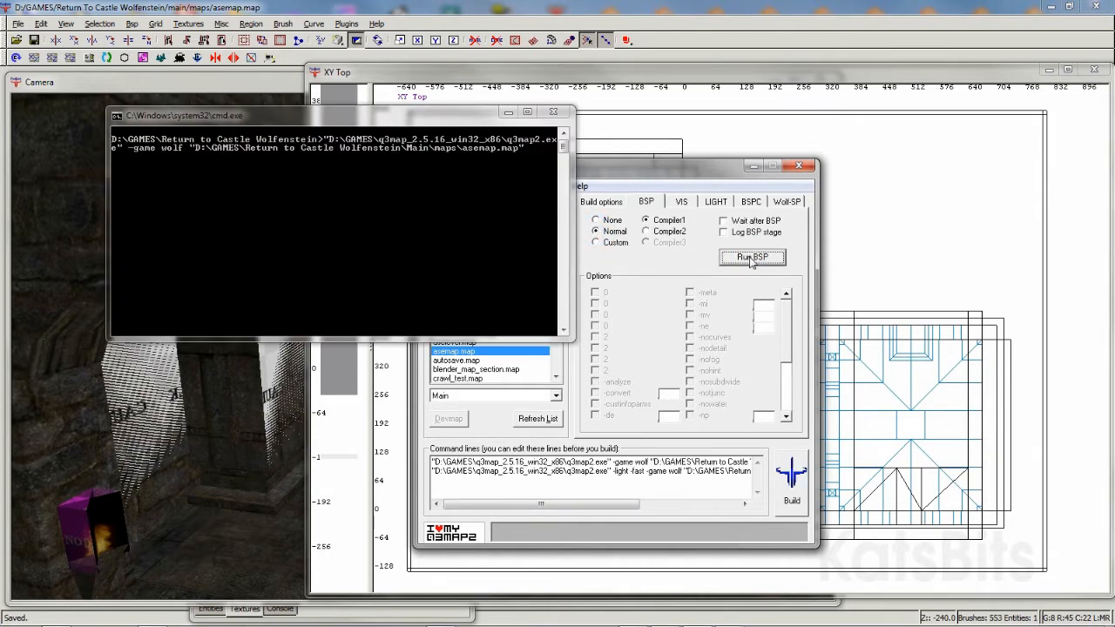
pyautogui.click(753, 258)
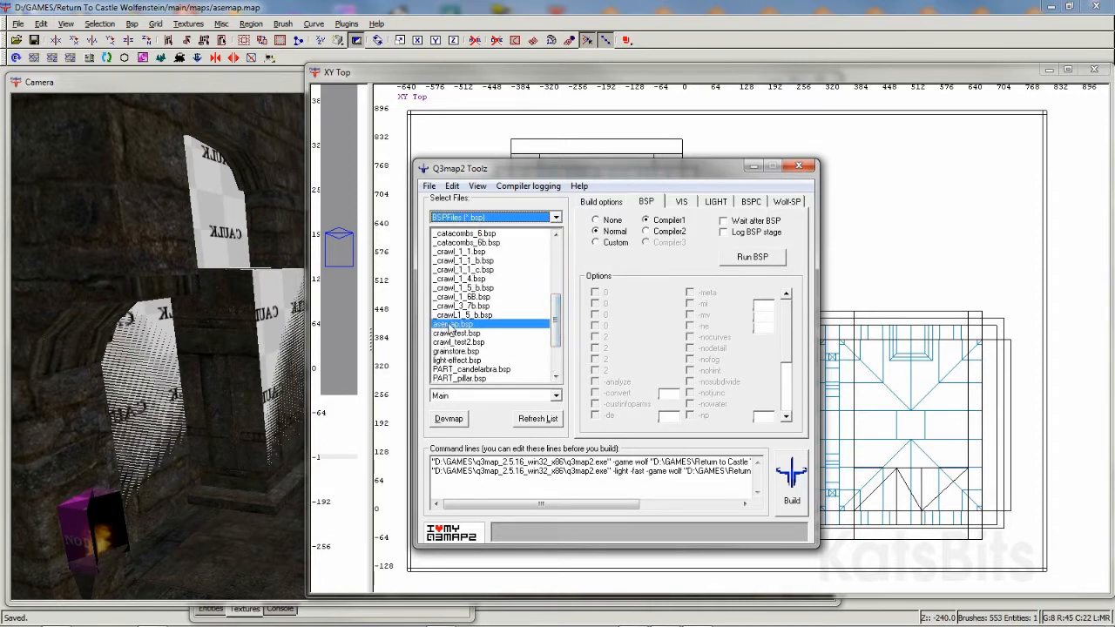
# Run a custom -convert pass to ase format on the asemap BSP
pyautogui.click(596, 242)
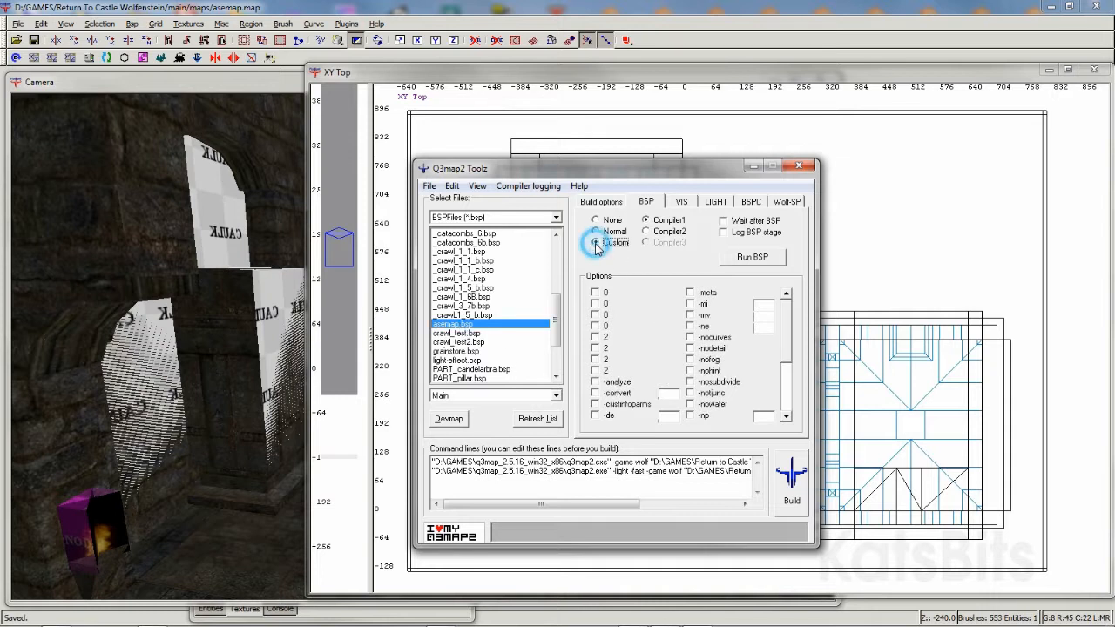
pyautogui.click(596, 242)
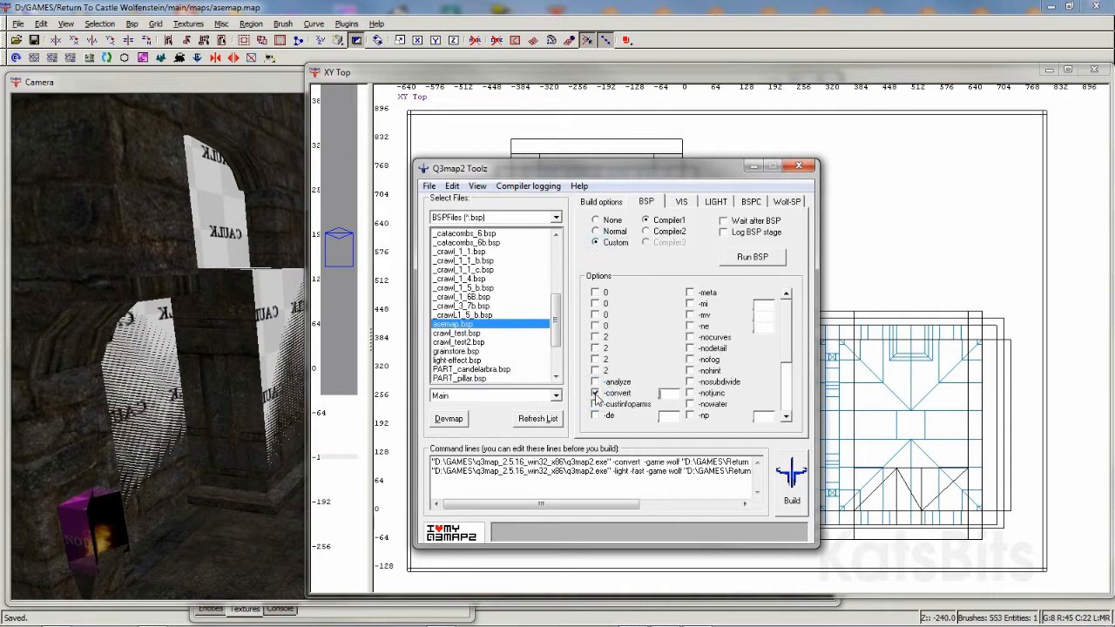
pyautogui.write('ase')
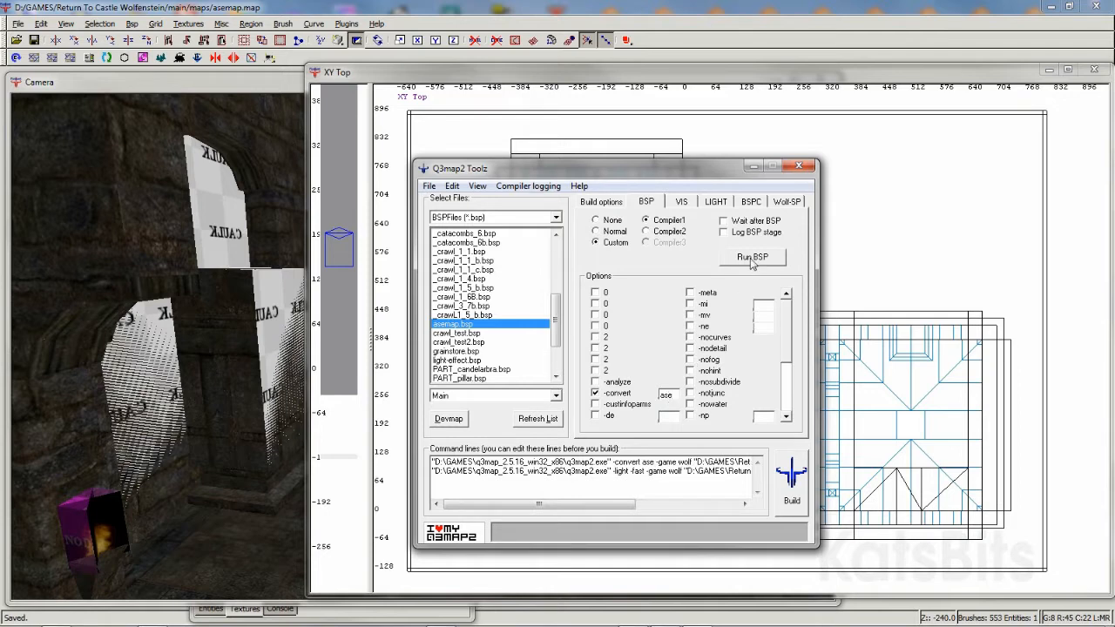
pyautogui.click(753, 257)
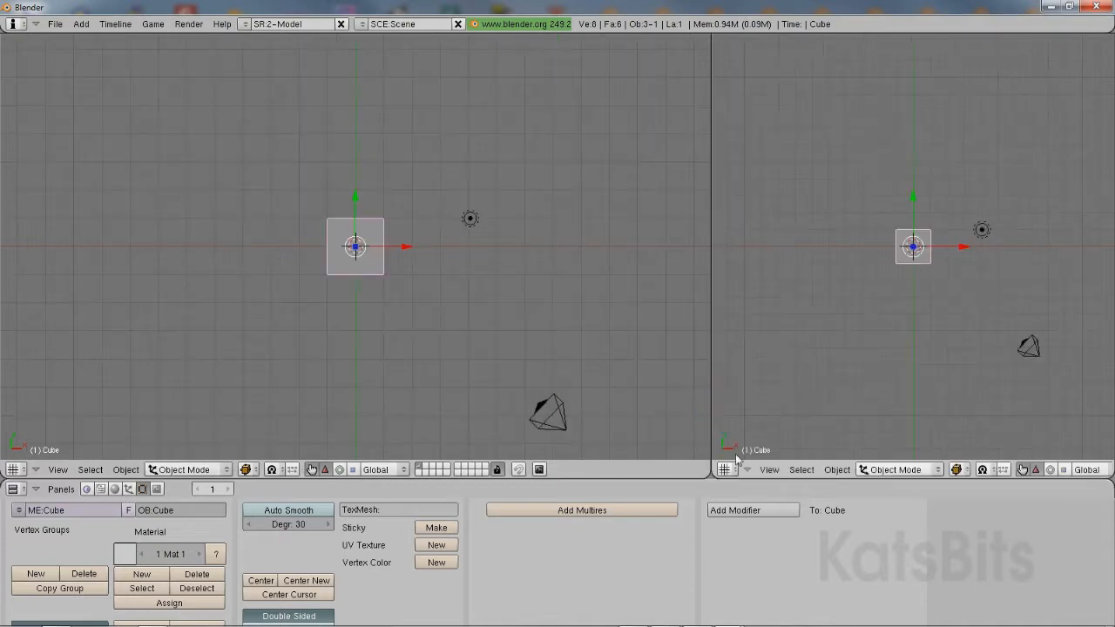
# Load the goofosASE_import script from the ASE scripts folder into the Text Editor
pyautogui.click(725, 470)
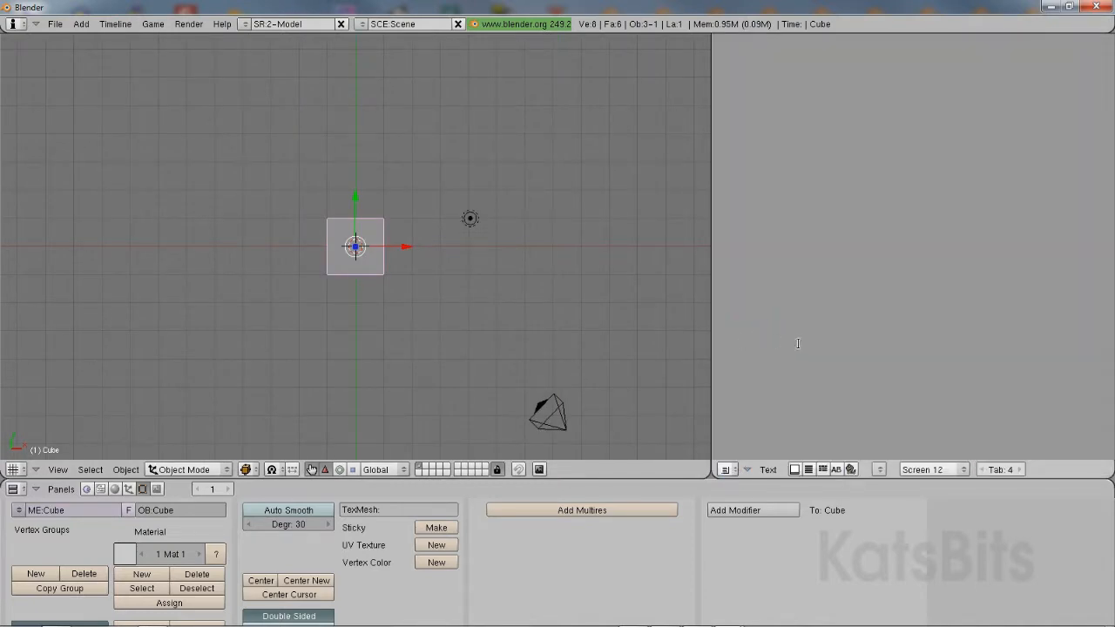
pyautogui.click(768, 470)
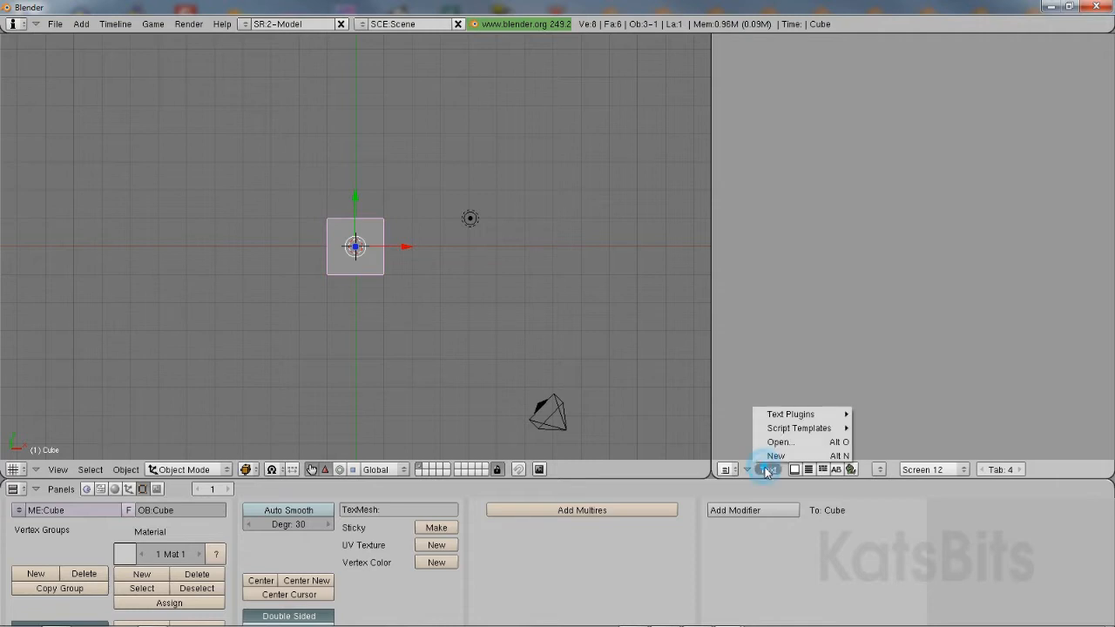
pyautogui.click(767, 471)
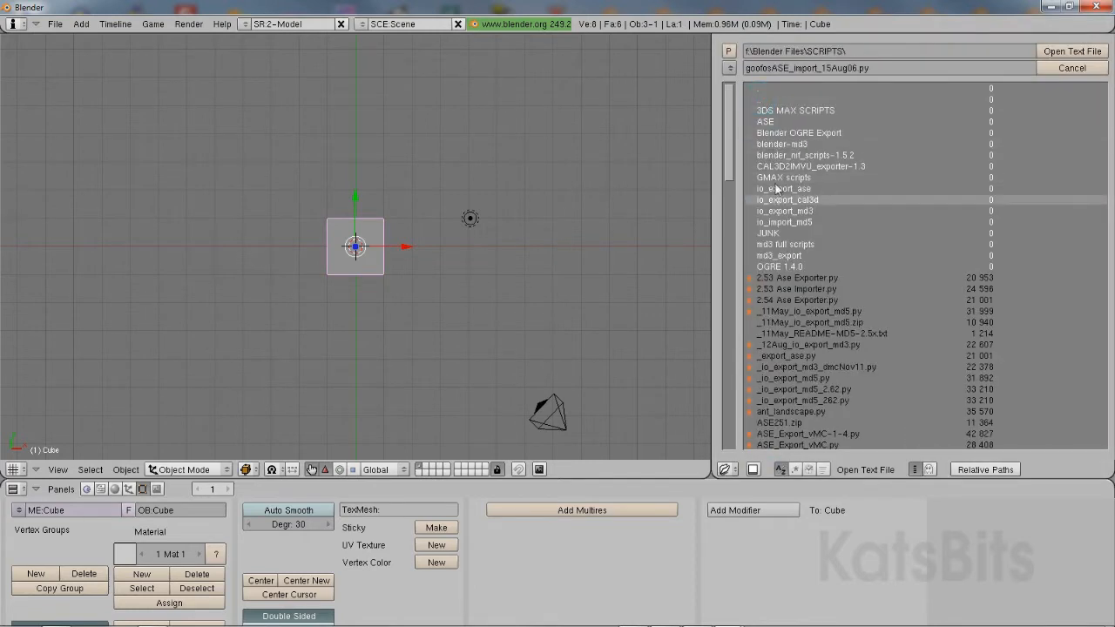
pyautogui.doubleClick(784, 188)
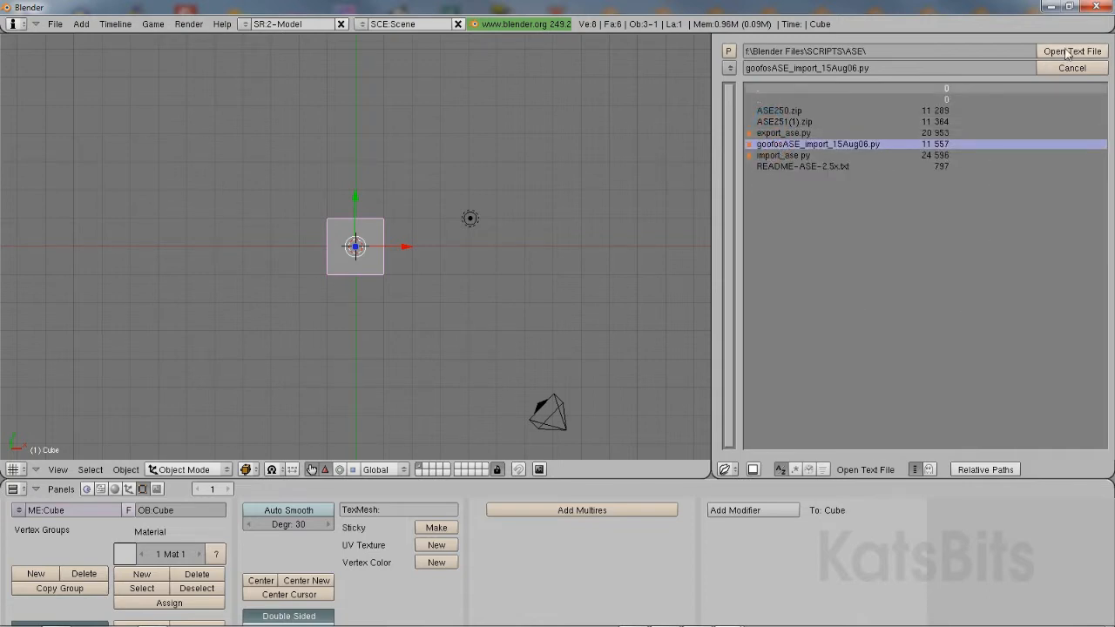
pyautogui.click(1071, 50)
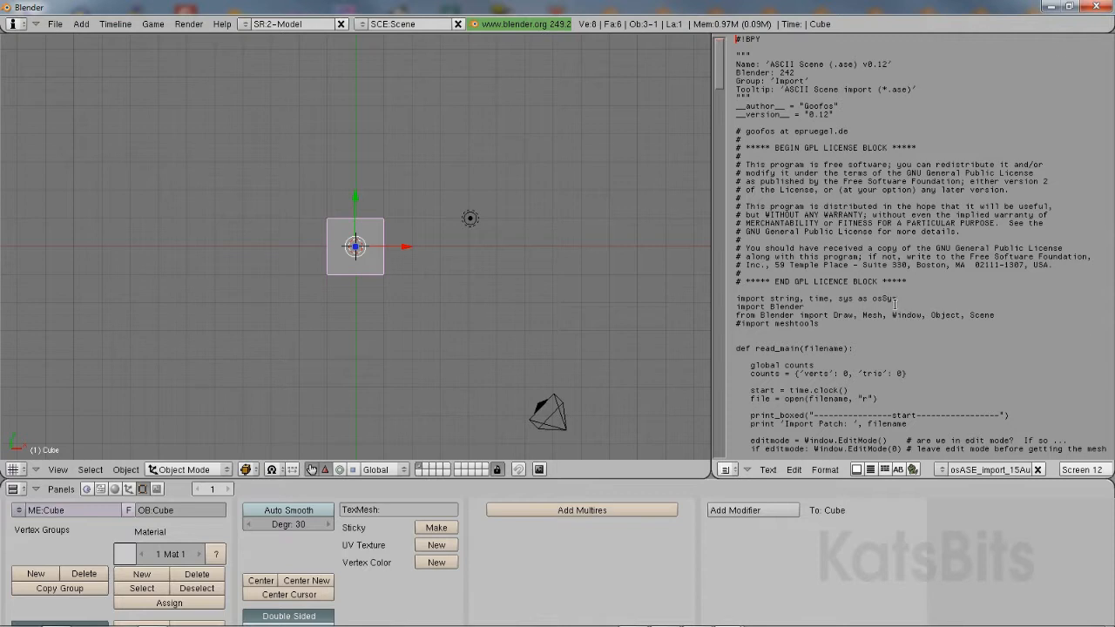
# Run the script and import asemap.ase with Vertex Color enabled
pyautogui.click(766, 471)
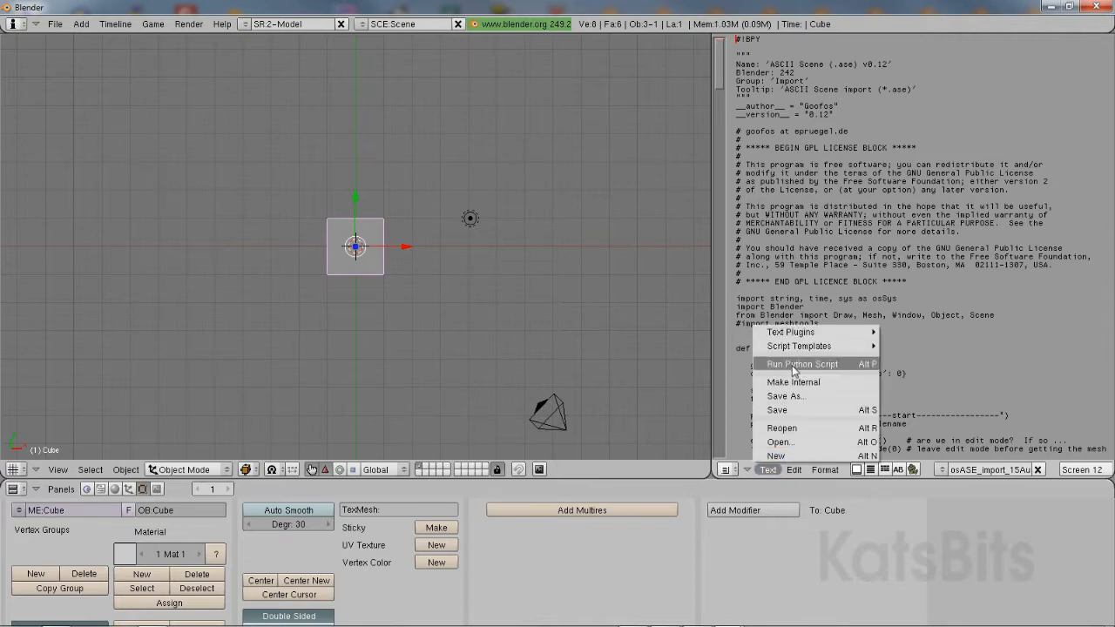
pyautogui.click(801, 364)
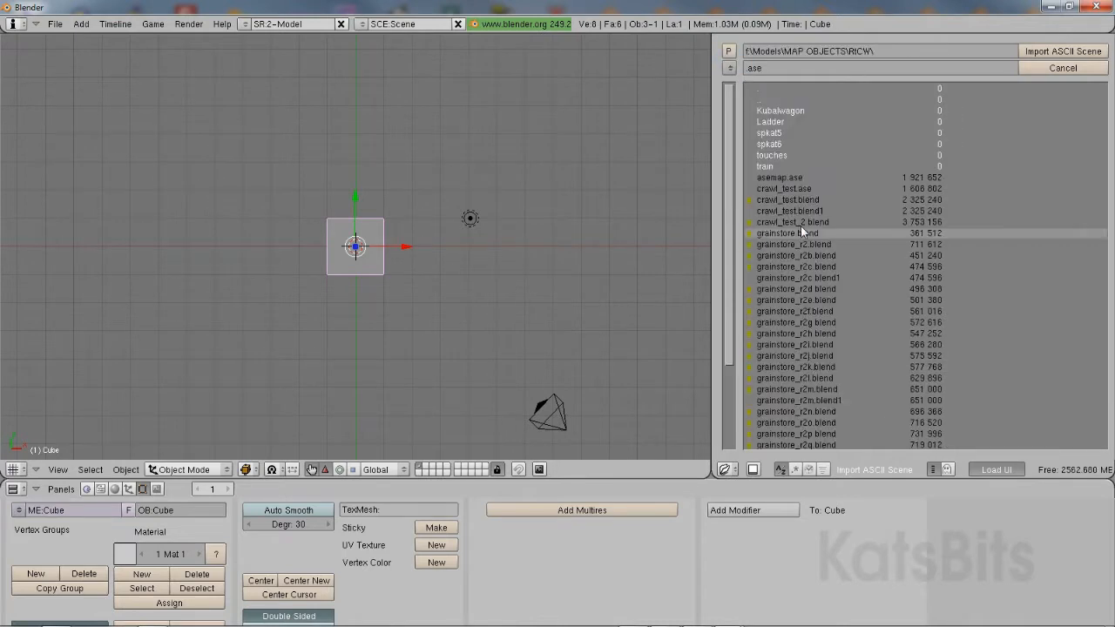
pyautogui.click(780, 177)
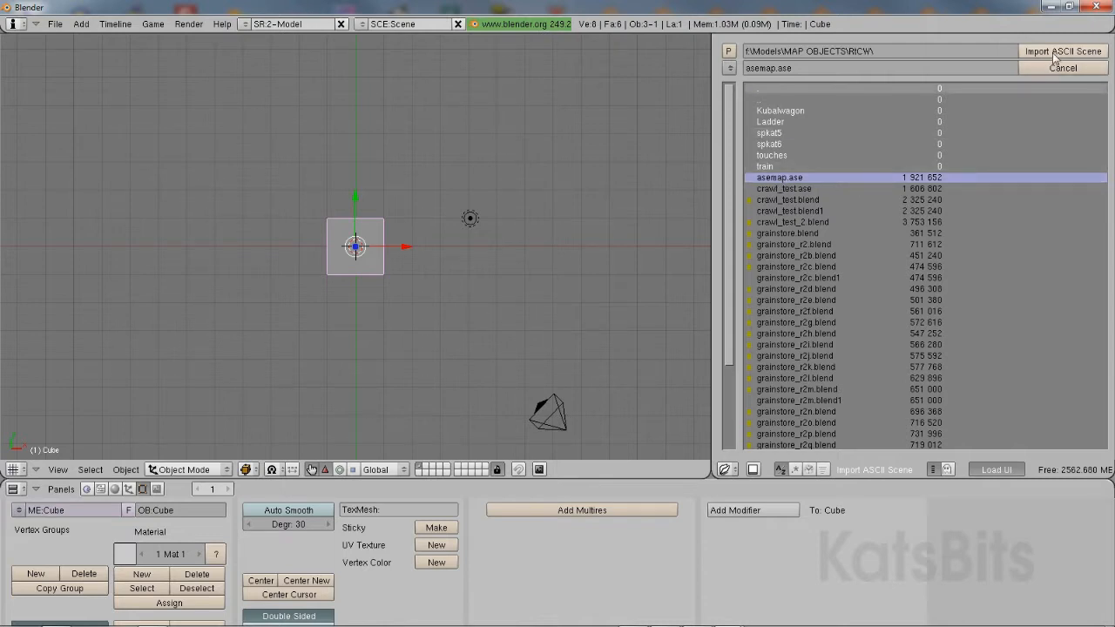
pyautogui.click(1062, 50)
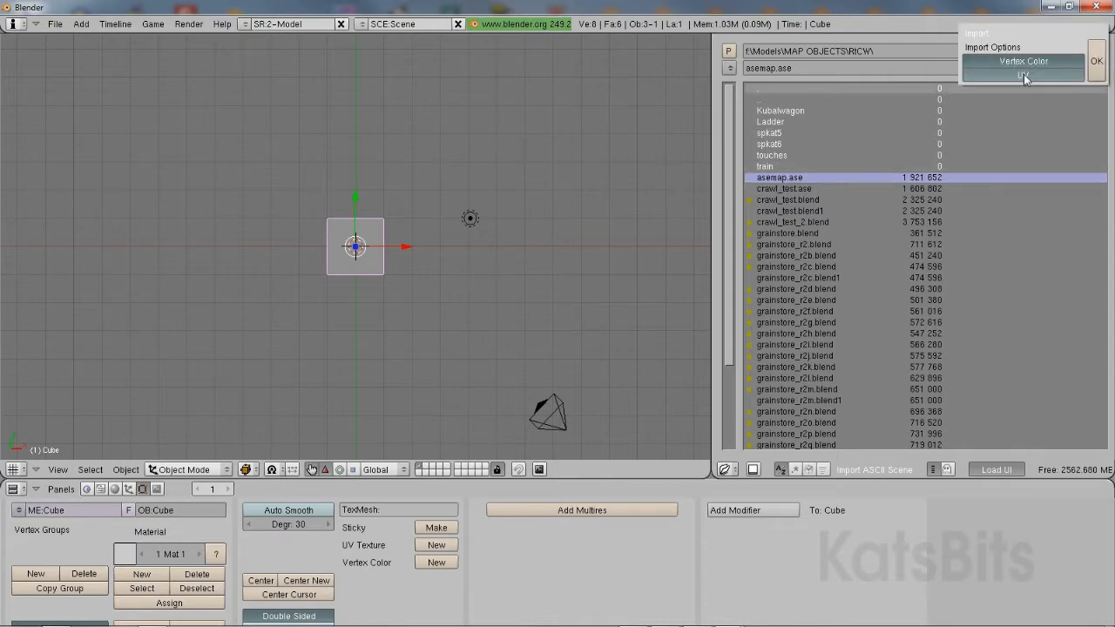
pyautogui.click(1095, 61)
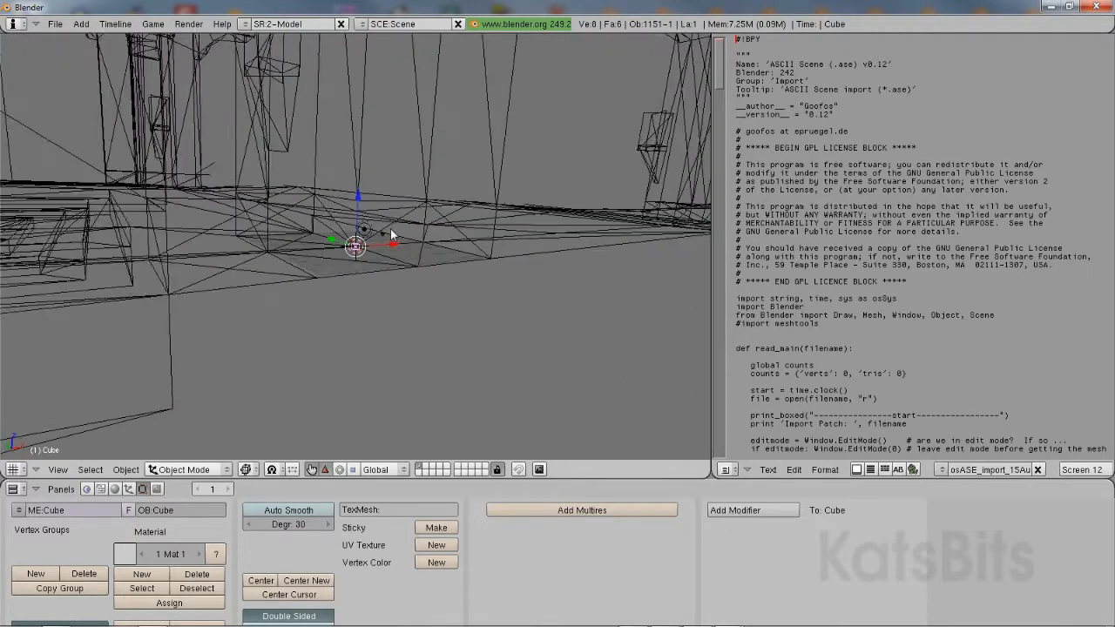
# Look over the imported level mesh in the 3D View after the import finishes
pyautogui.click(57, 470)
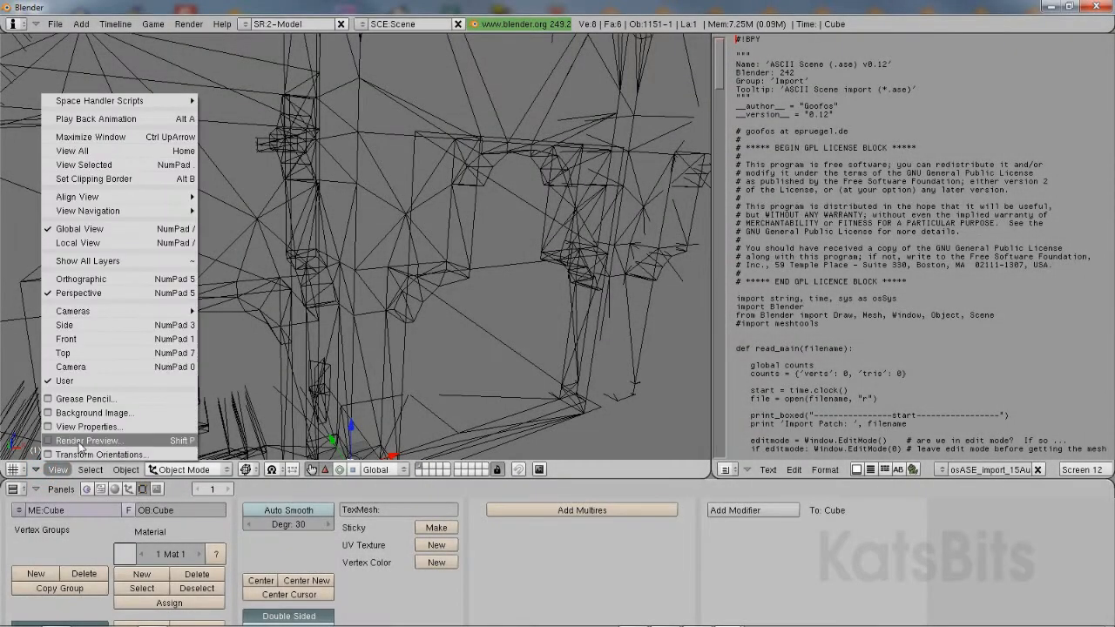
# Raise the Clip End value in View Properties so the whole level shows
pyautogui.click(89, 425)
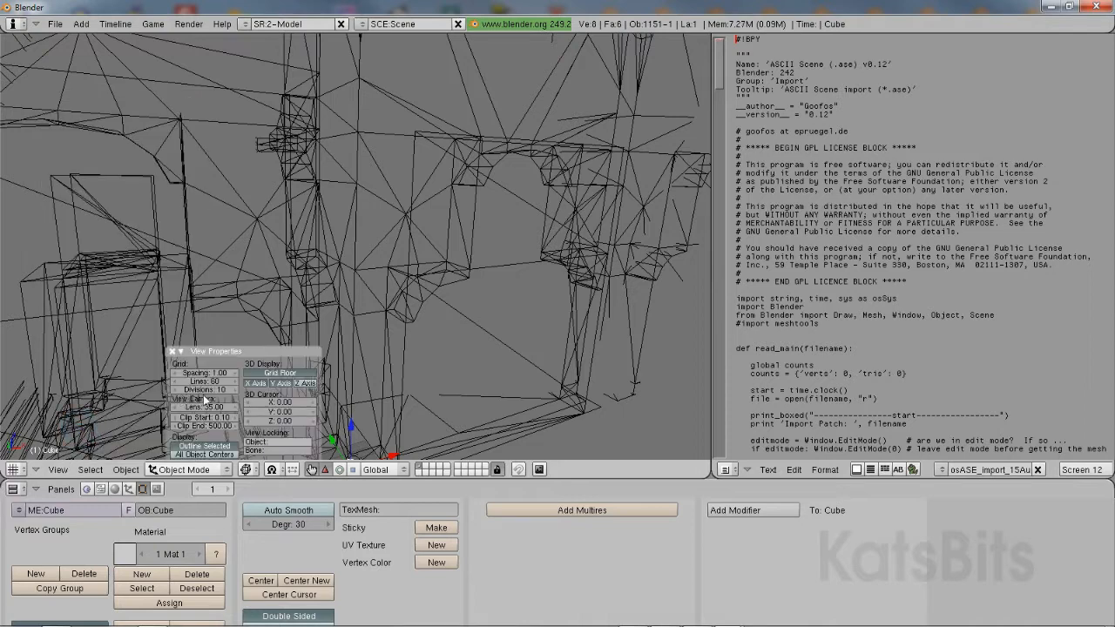
pyautogui.click(209, 390)
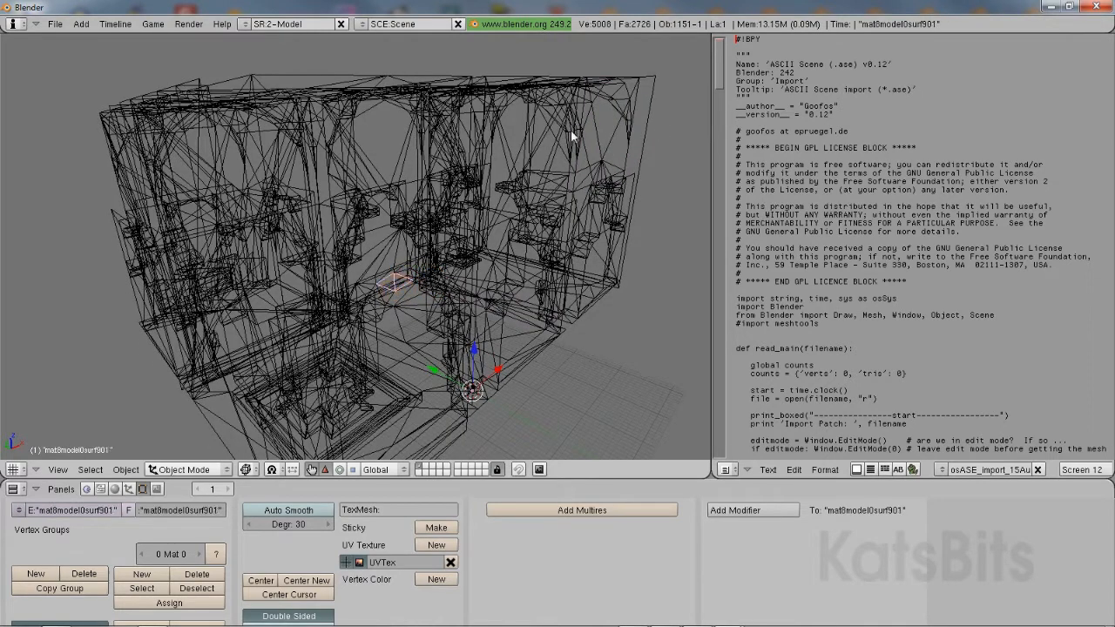
pyautogui.moveTo(591, 35)
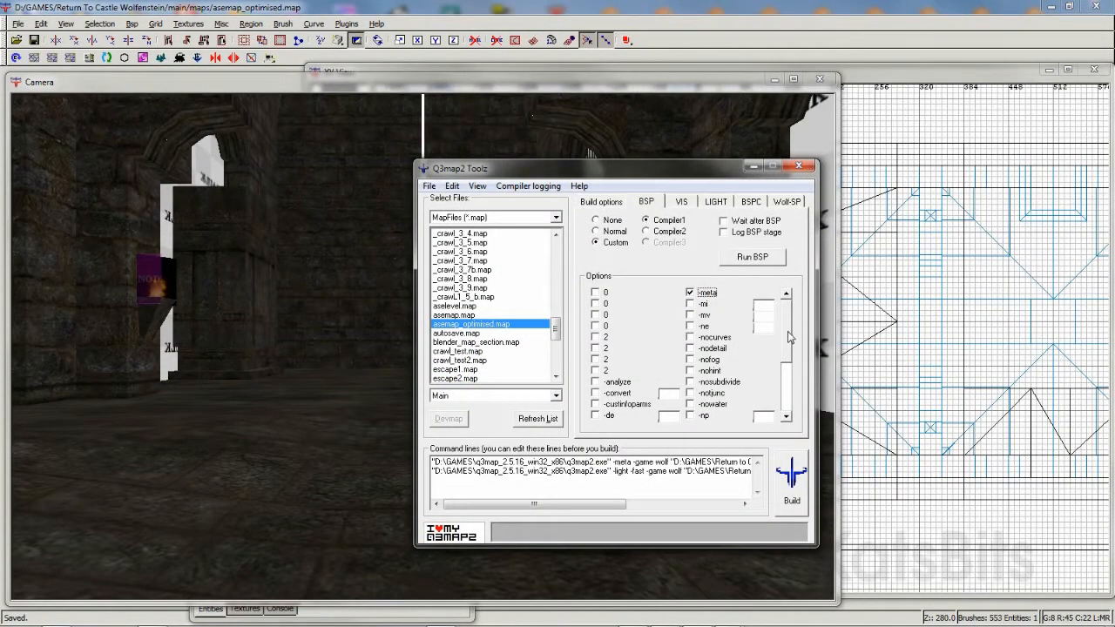
pyautogui.scroll(-3)
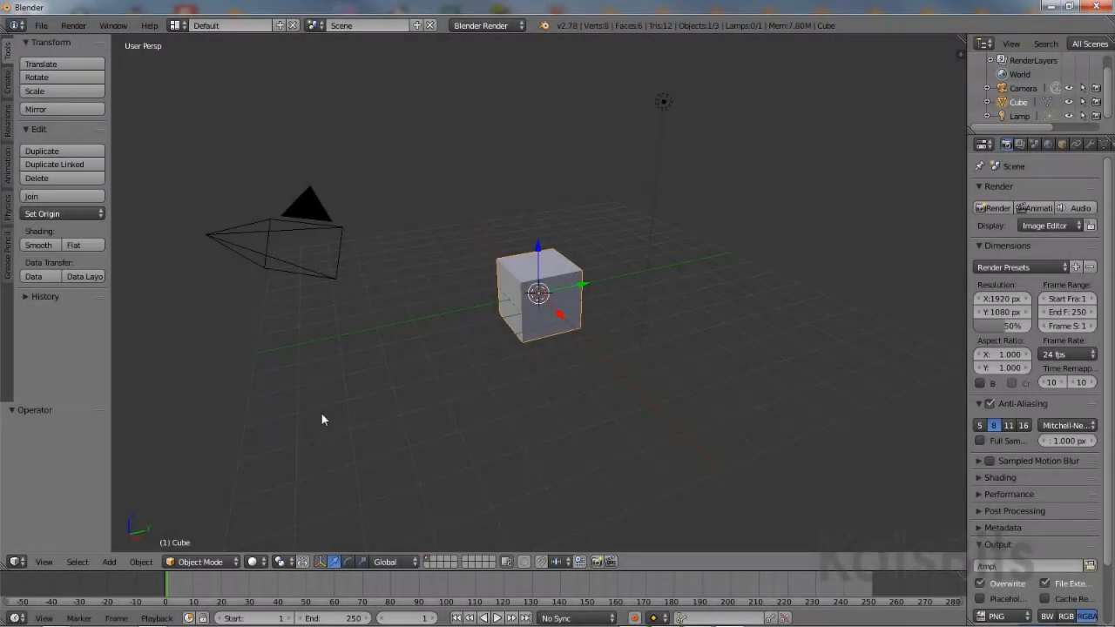
# Load the asemap_optimised.blend file from the RICW folder
pyautogui.click(40, 27)
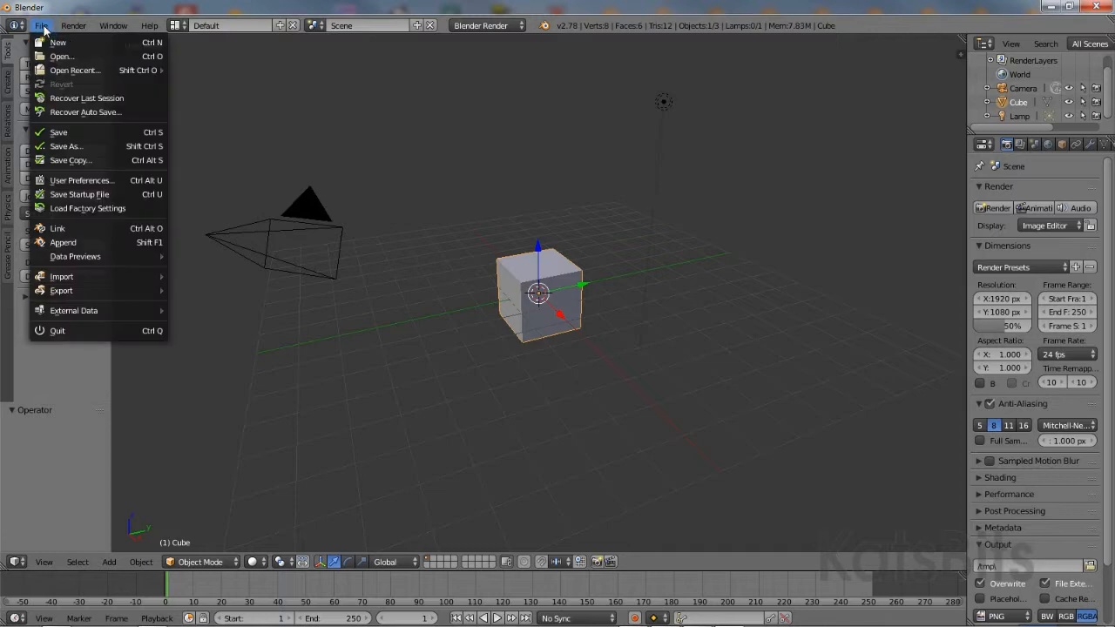
pyautogui.click(61, 56)
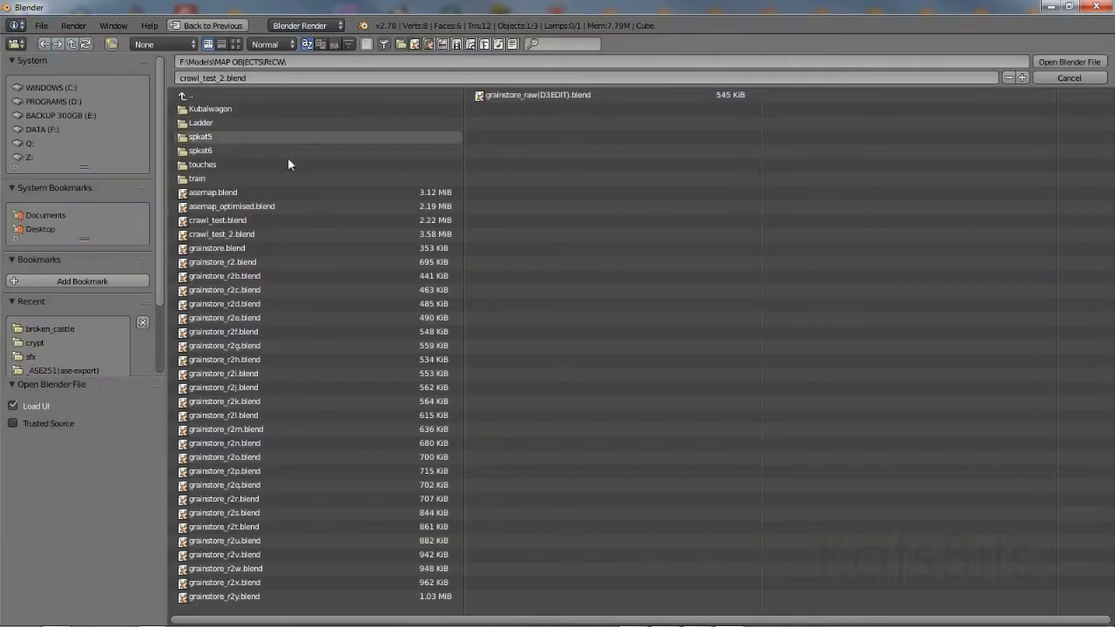
pyautogui.click(231, 206)
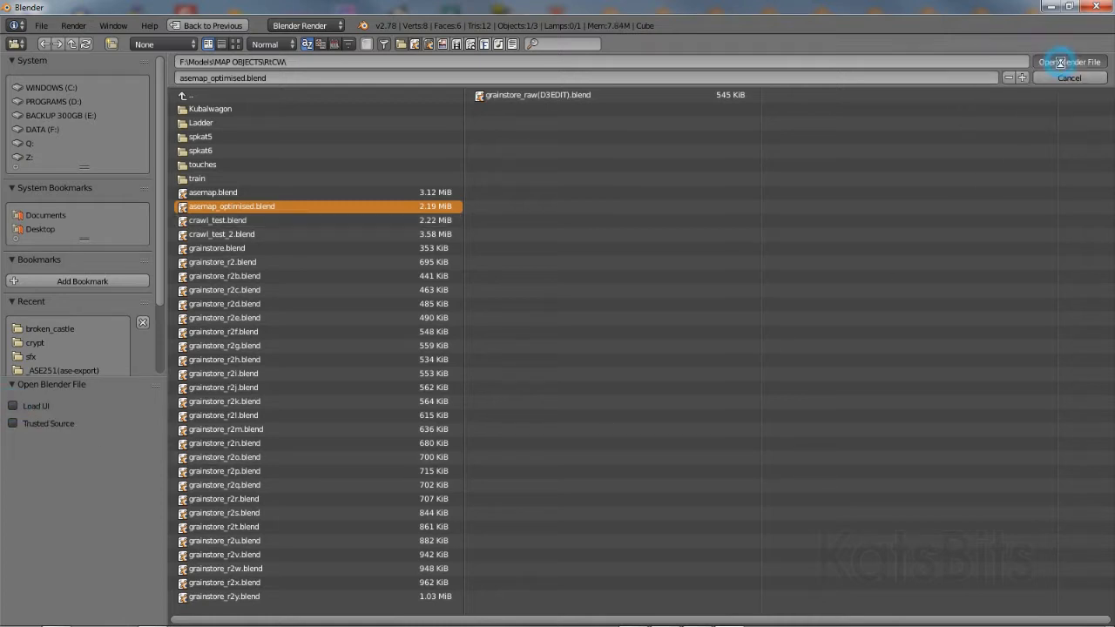
pyautogui.click(1065, 63)
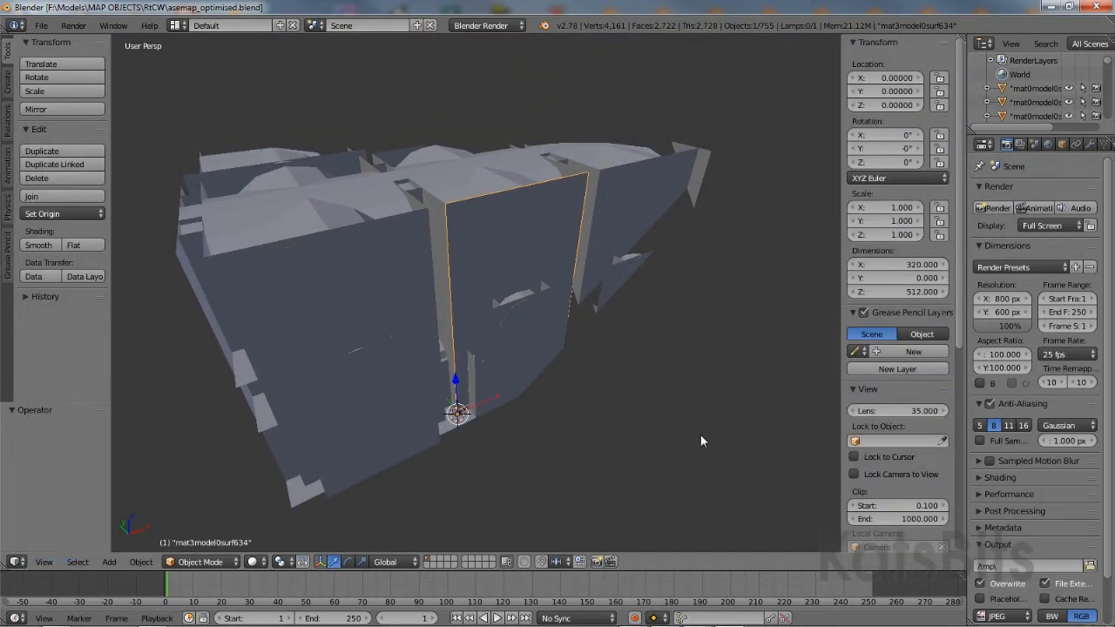
# Set Clip End to 5000 and Grid Scale to 8, then orbit to check the whole level
pyautogui.scroll(-3)
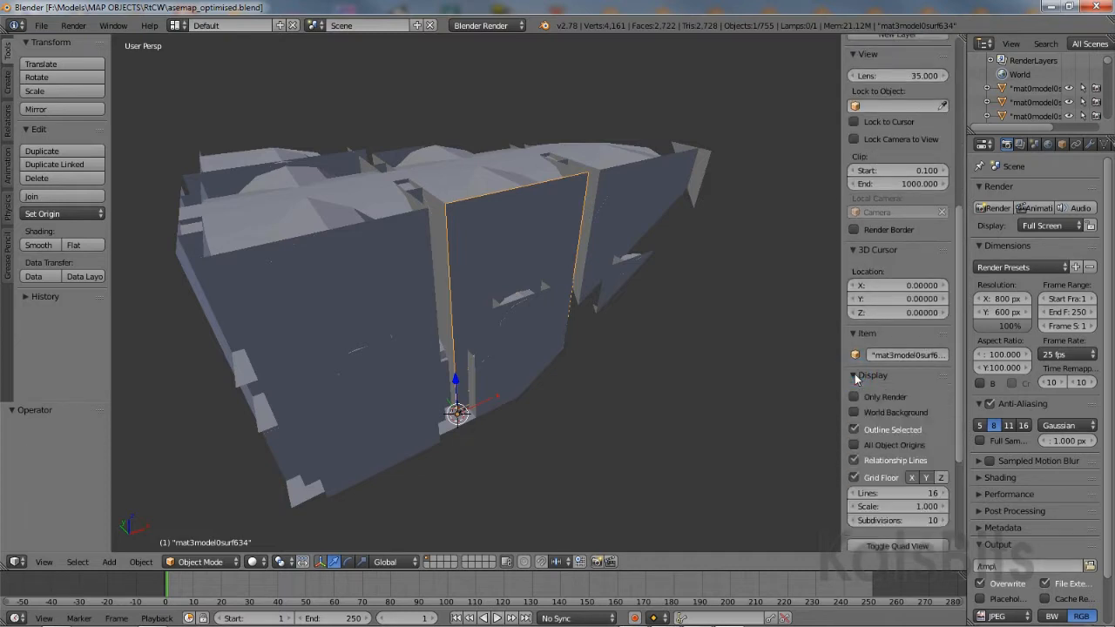
pyautogui.scroll(-3)
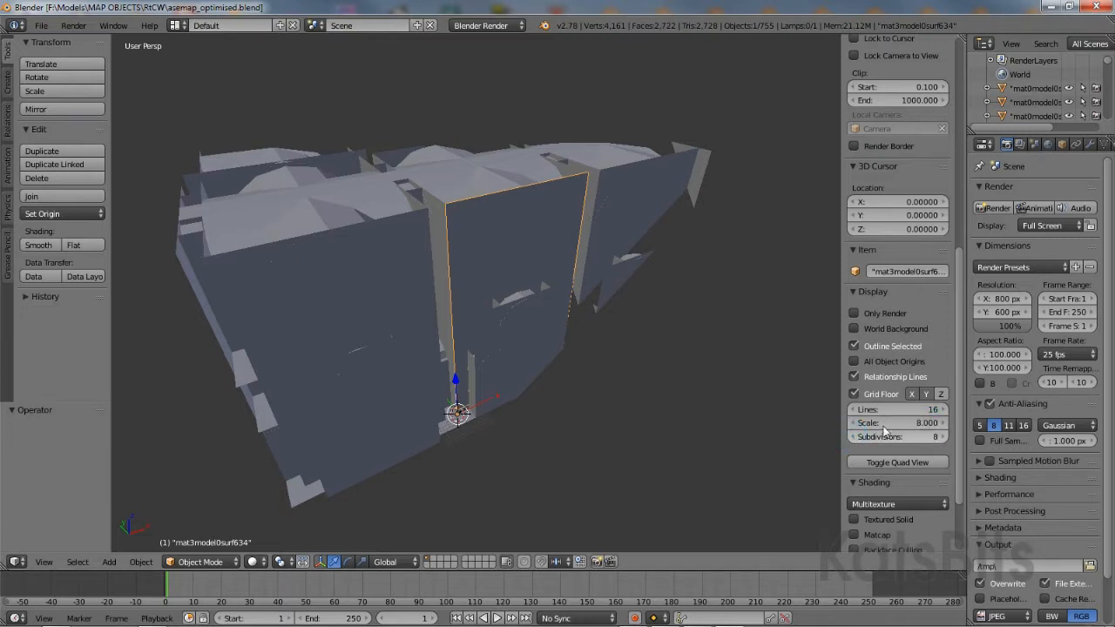
pyautogui.click(897, 409)
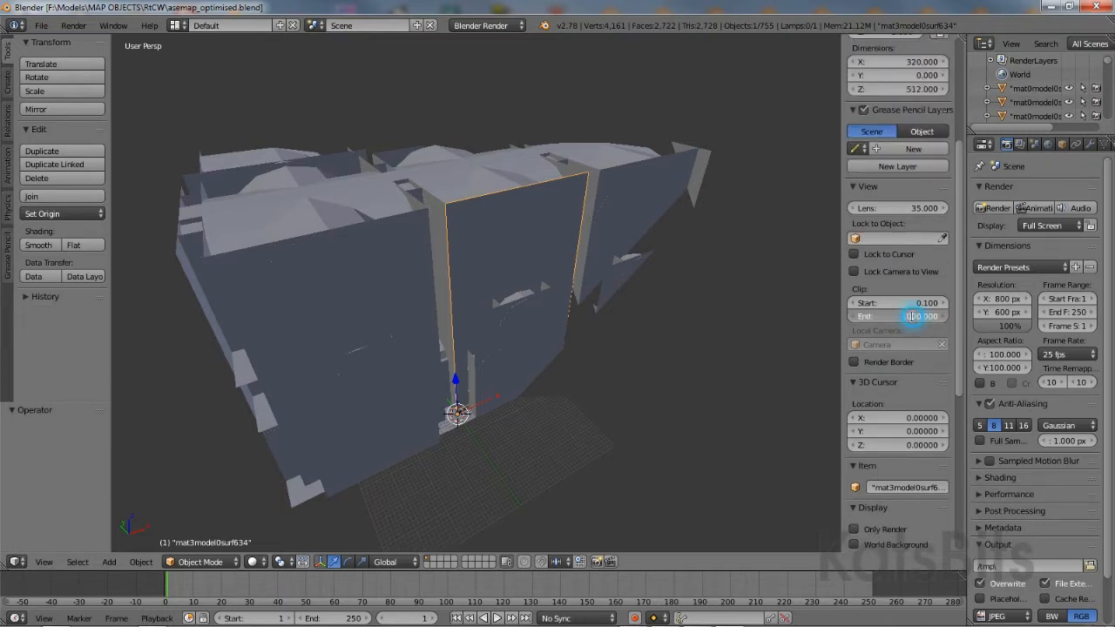
pyautogui.click(897, 315)
pyautogui.write('5000.000')
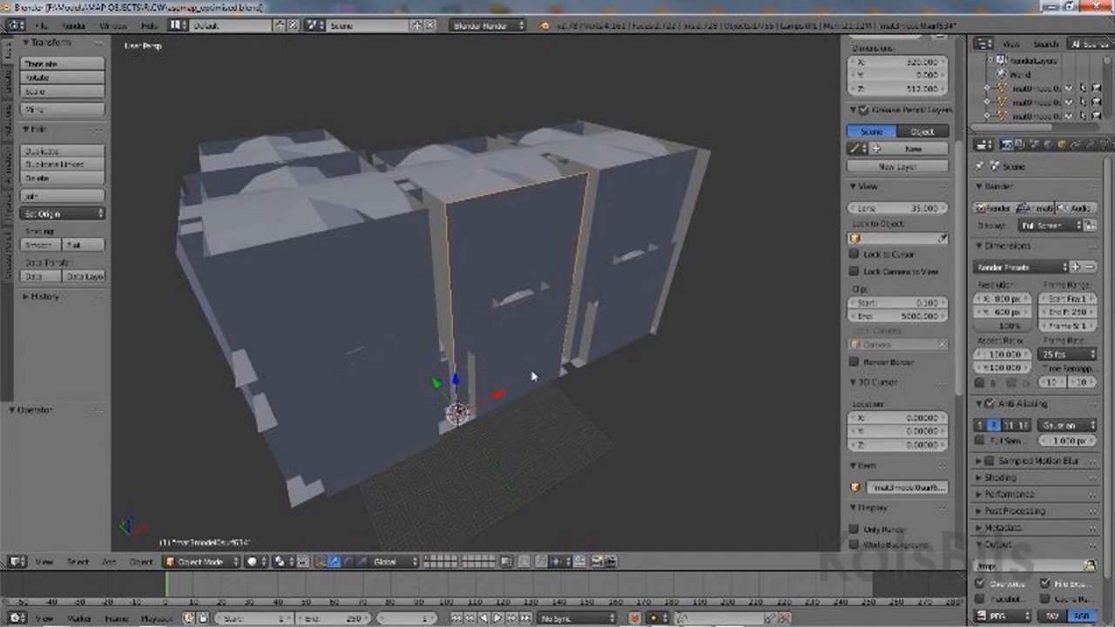
pyautogui.moveTo(532, 375); pyautogui.dragTo(696, 400)
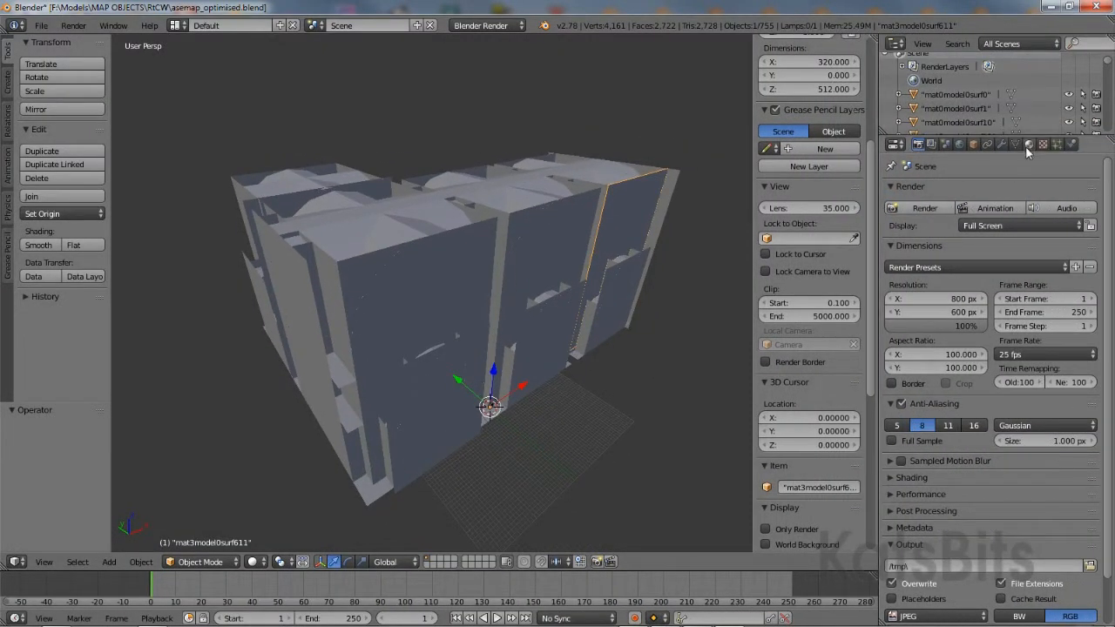
pyautogui.click(1044, 144)
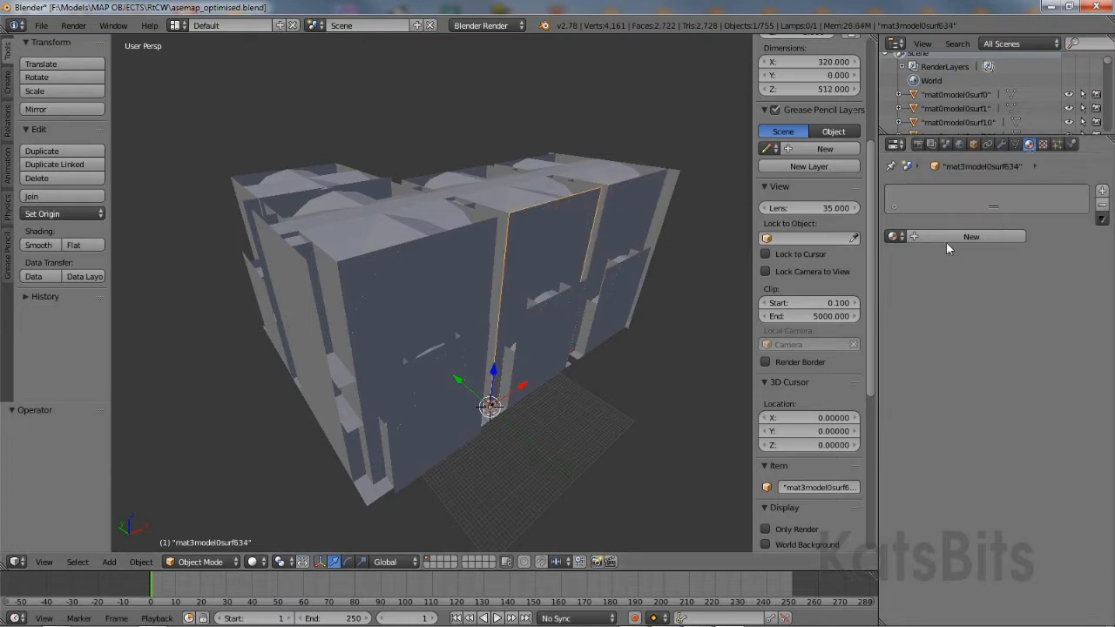
# Create a new material on the level object and rename it for the wall_c21a texture
pyautogui.click(970, 237)
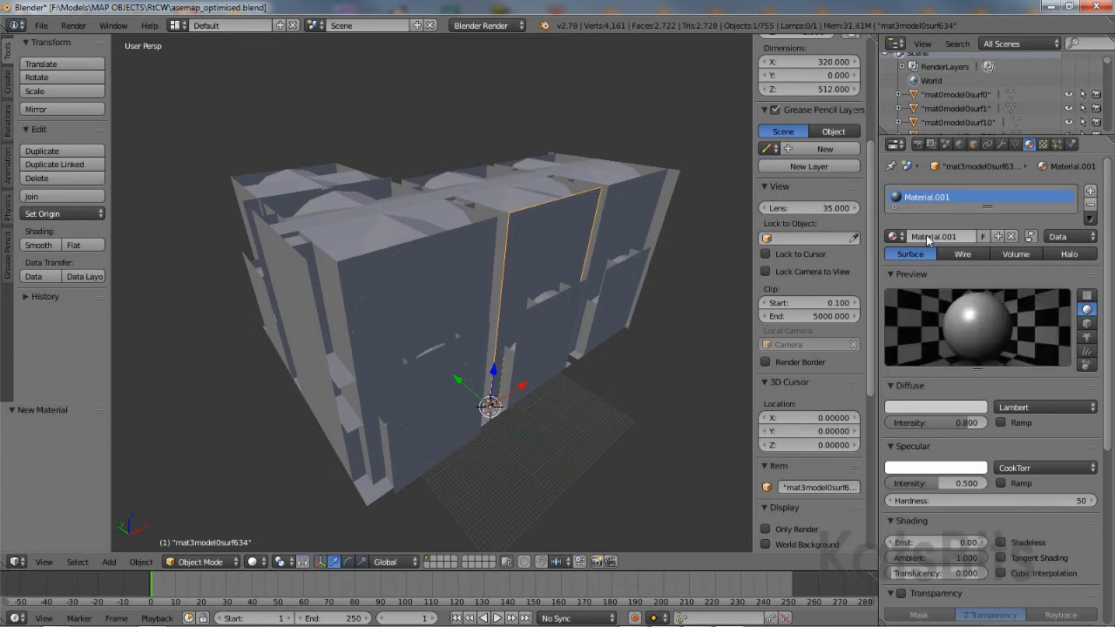
pyautogui.moveTo(931, 237)
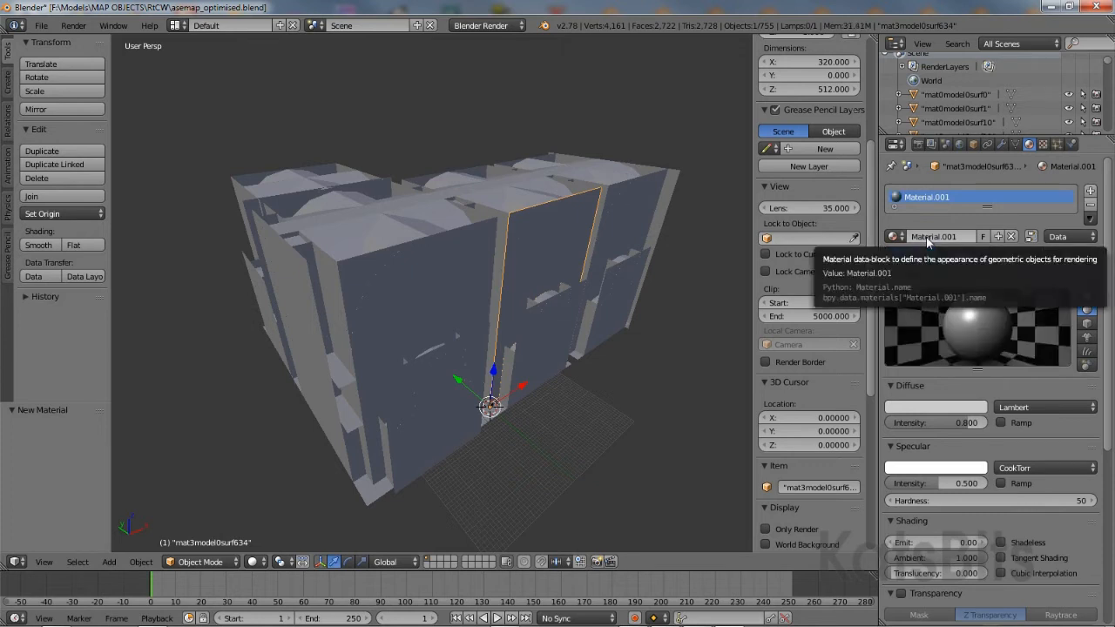
pyautogui.click(932, 237)
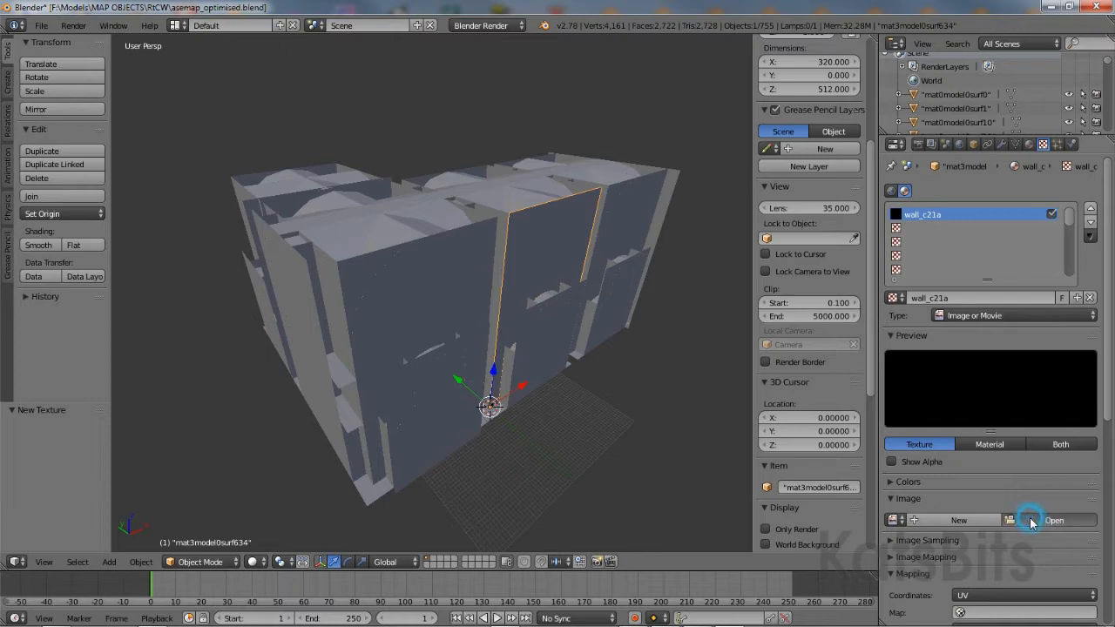
# Load wall_c21a.jpg from the broken_castle texture folder into the texture, browsing as thumbnails
pyautogui.click(1055, 519)
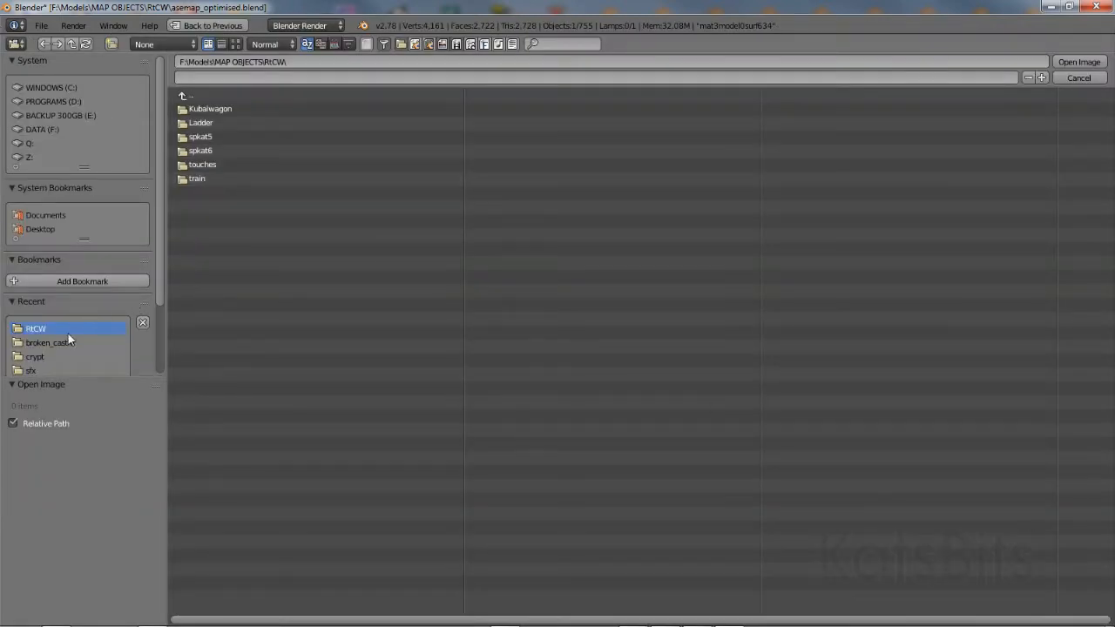
pyautogui.click(48, 342)
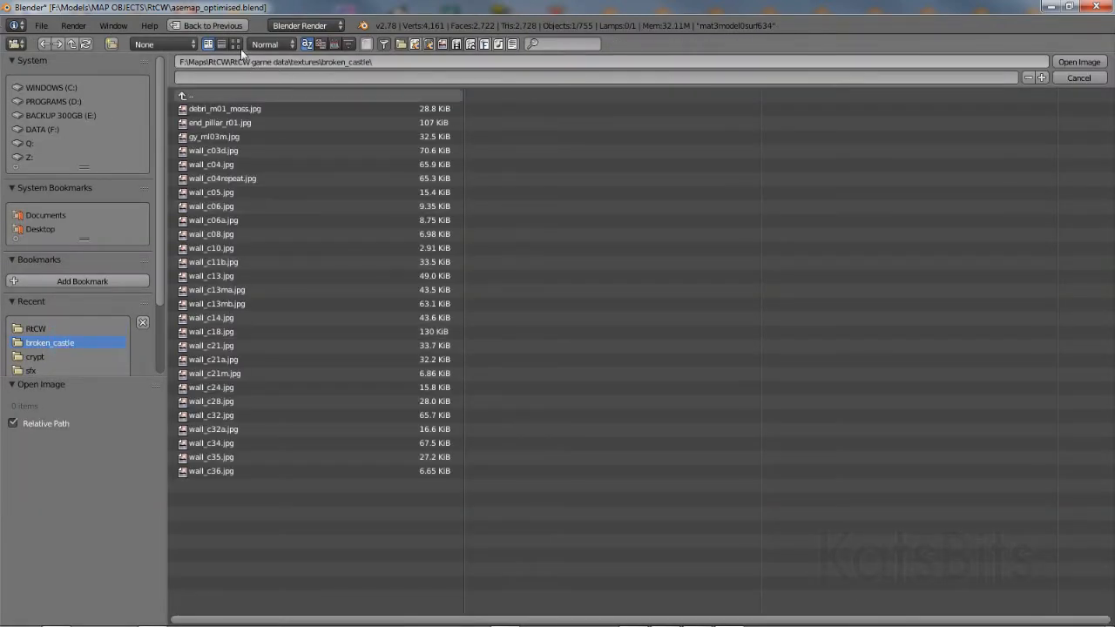
pyautogui.click(237, 45)
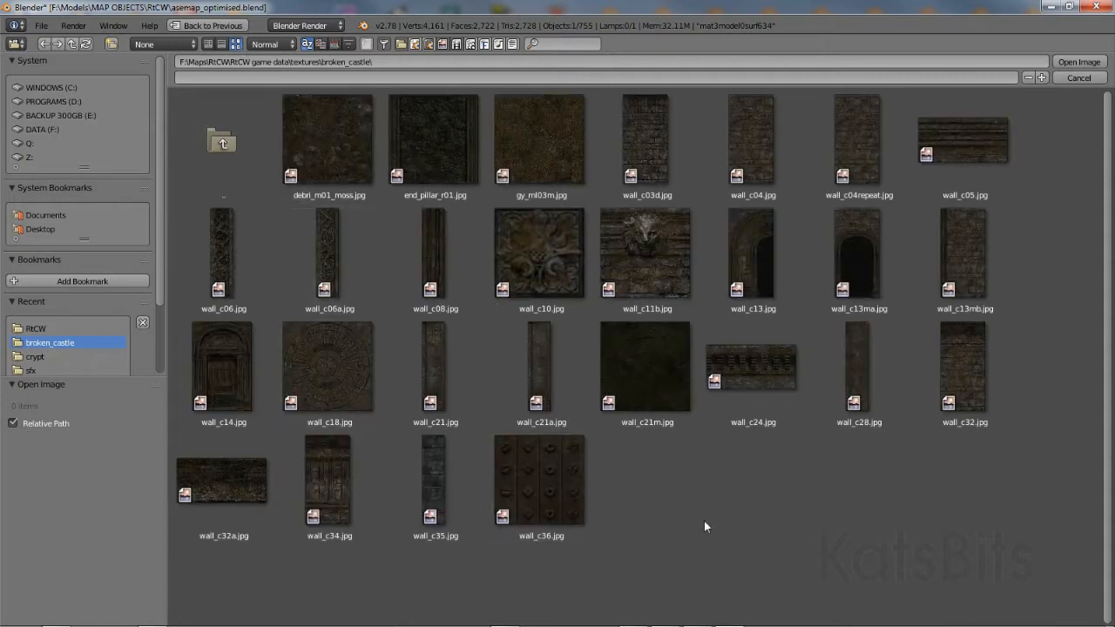
pyautogui.click(540, 374)
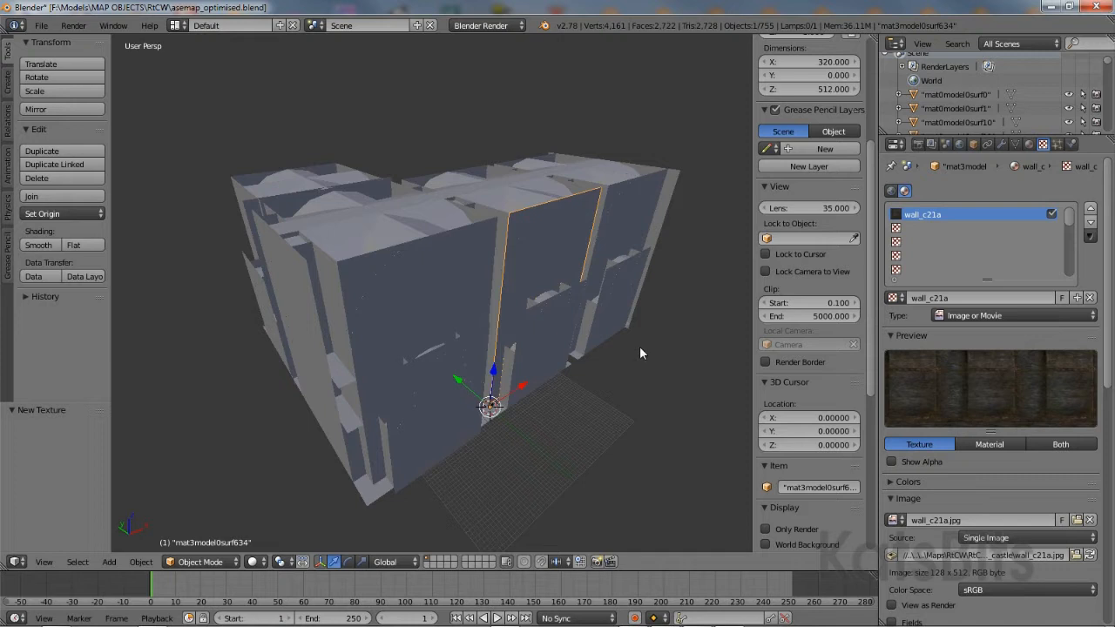
pyautogui.click(1028, 145)
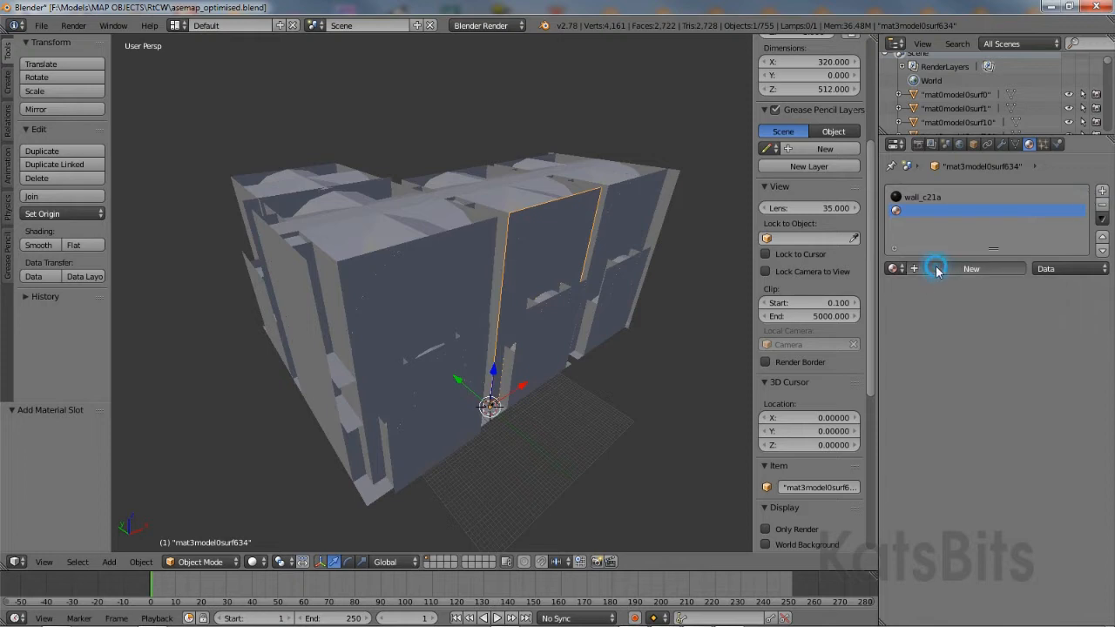
# Add a second material slot on the wall object and create Material.001 in it
pyautogui.click(970, 268)
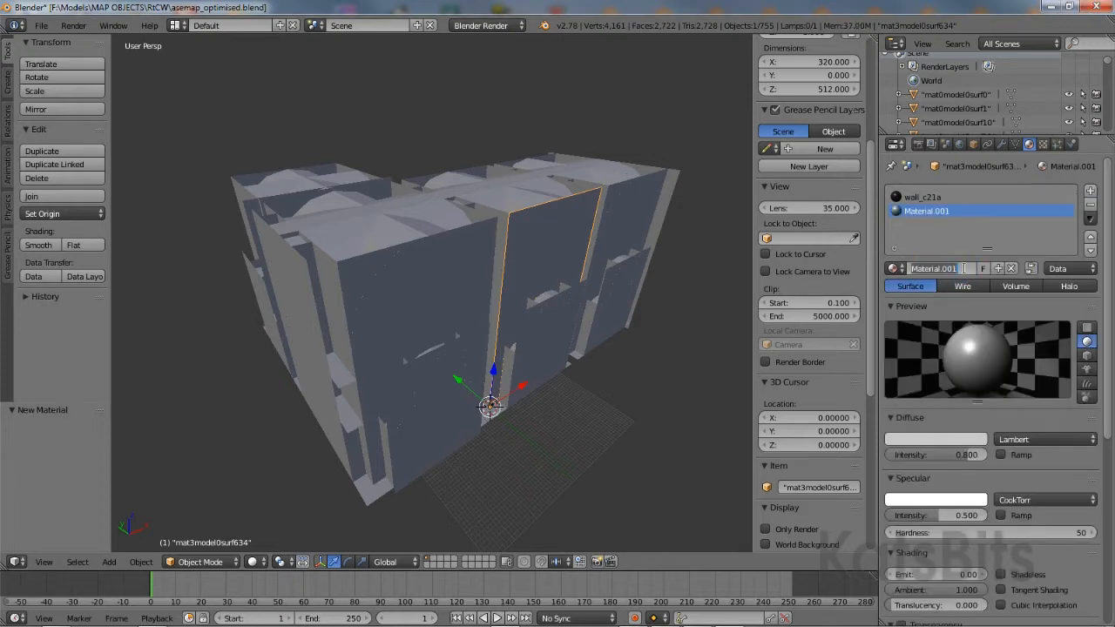
pyautogui.click(937, 211)
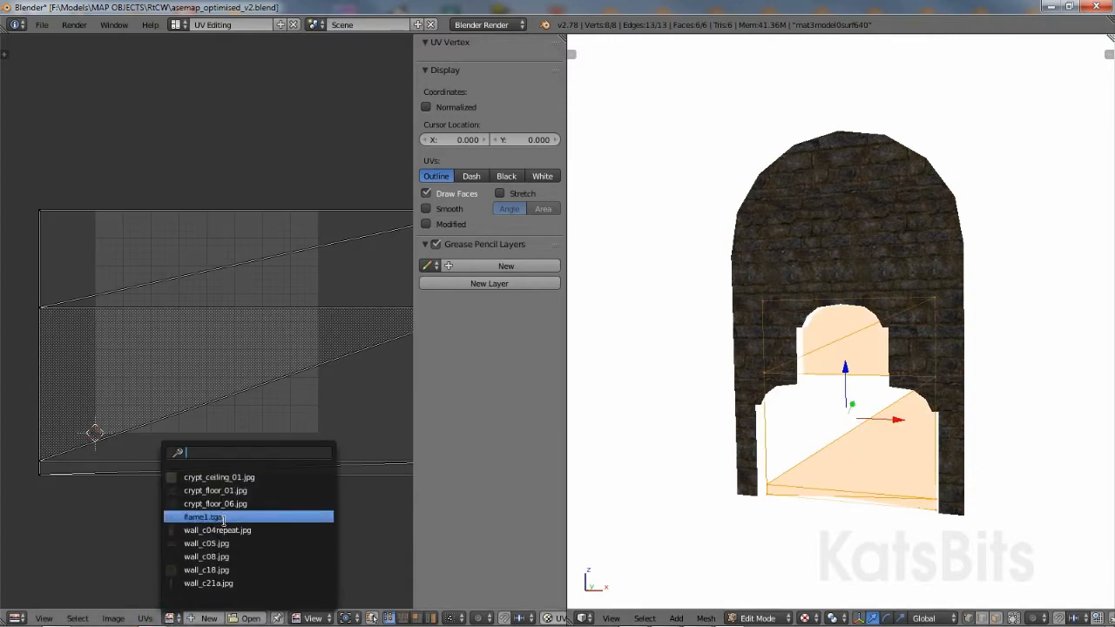
# Assign wall_c18.jpg to the selected arched wall faces from the UV/Image editor's image list
pyautogui.click(216, 529)
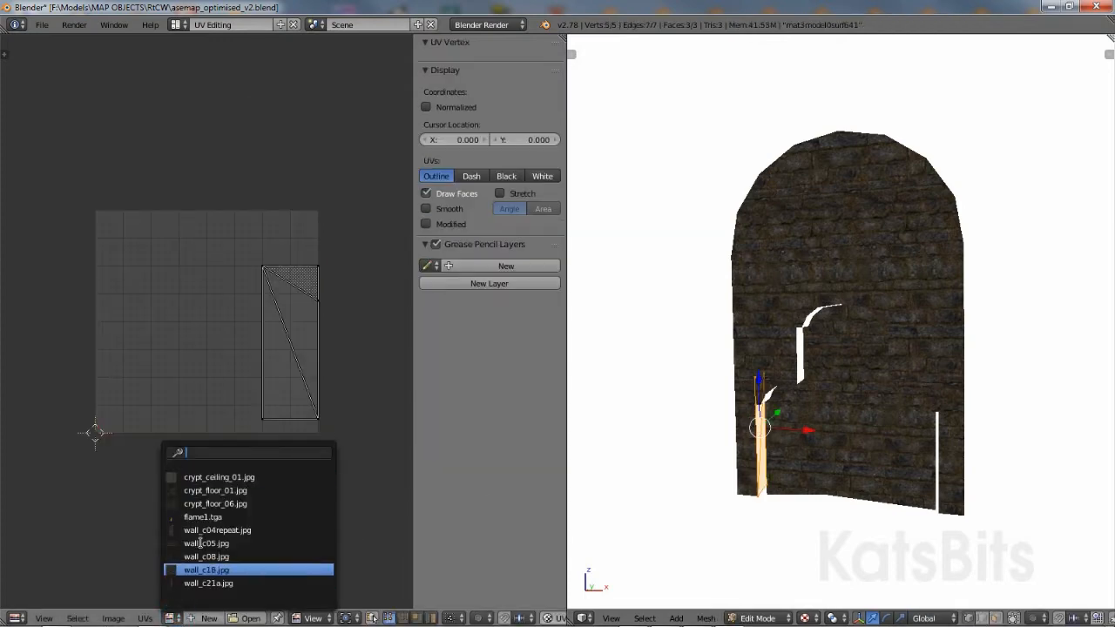
pyautogui.click(216, 529)
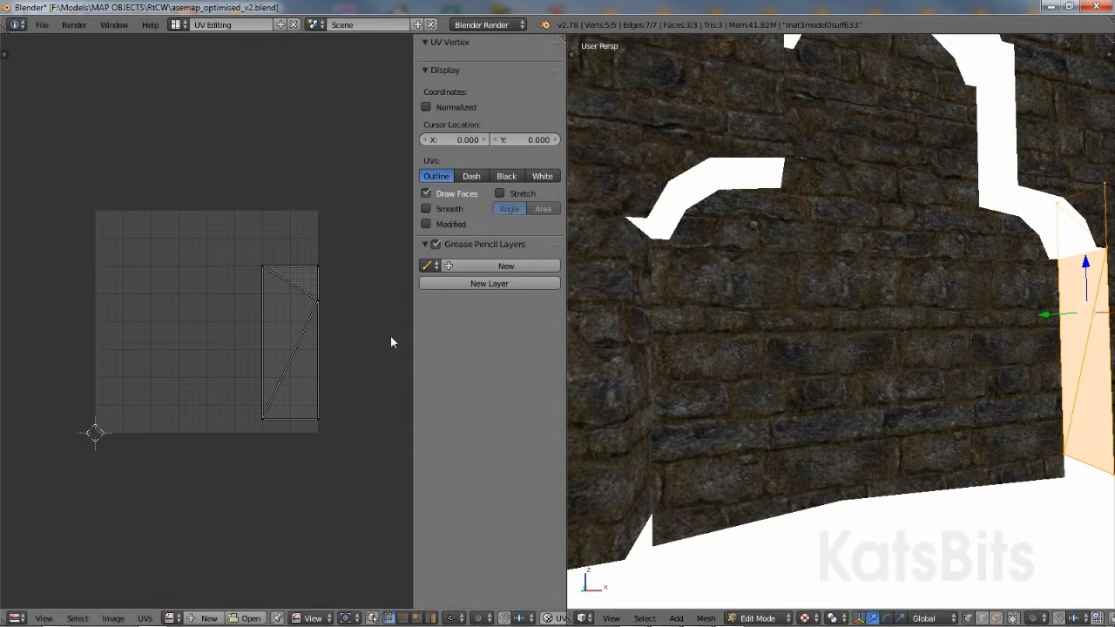
pyautogui.click(176, 618)
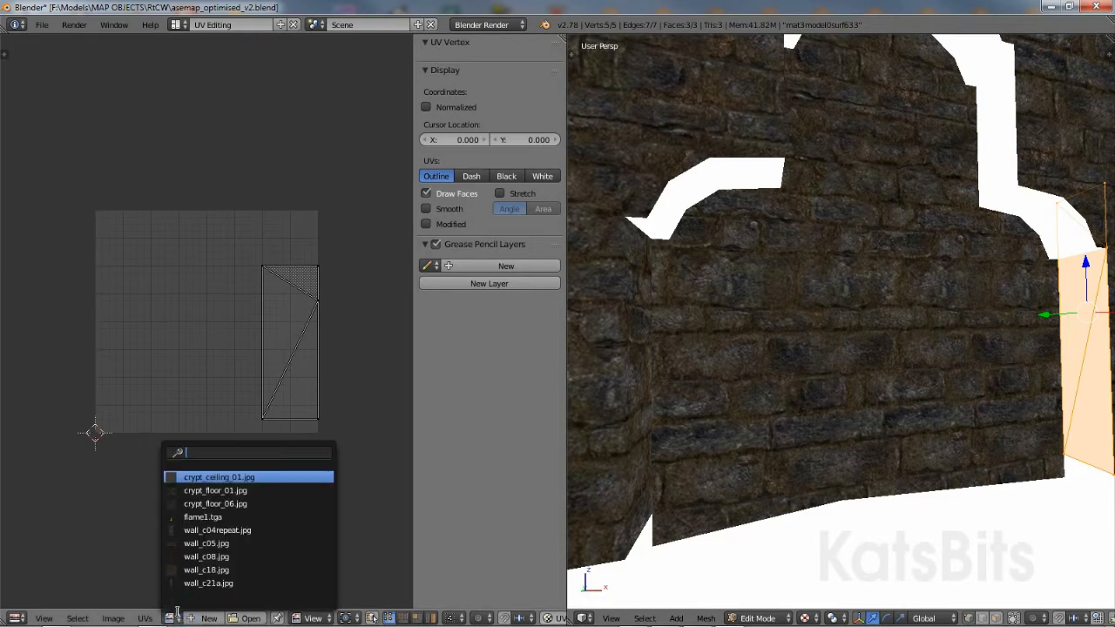
pyautogui.click(216, 530)
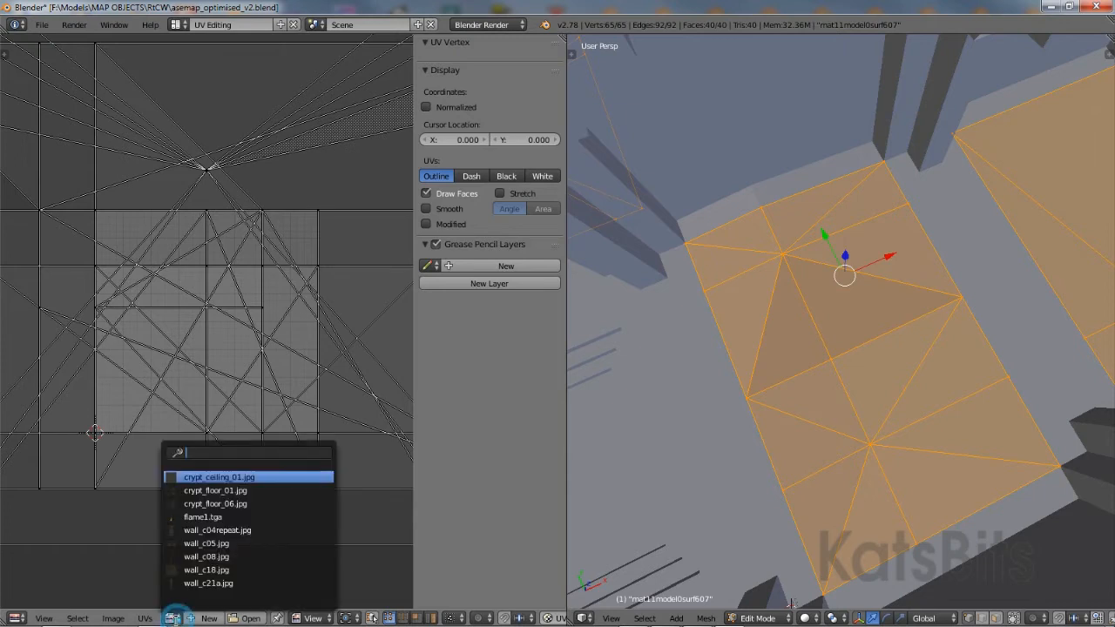
pyautogui.moveTo(216, 492)
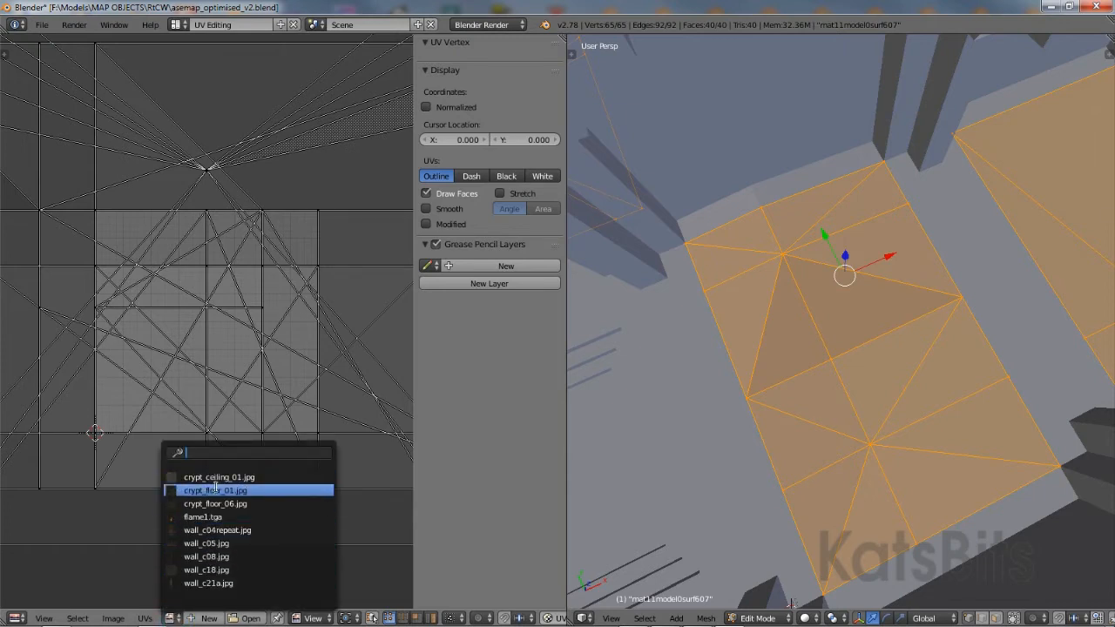
# Select all floor faces in Edit Mode and assign the crypt_floor_01 / crypt_floor_06 textures to them
pyautogui.click(216, 504)
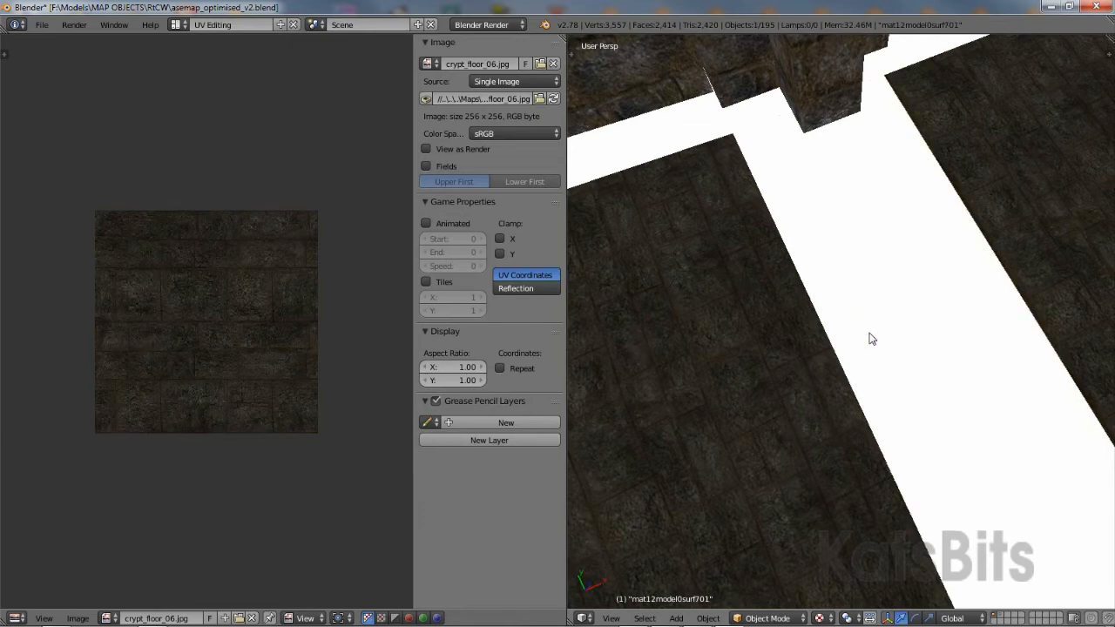
pyautogui.click(756, 617)
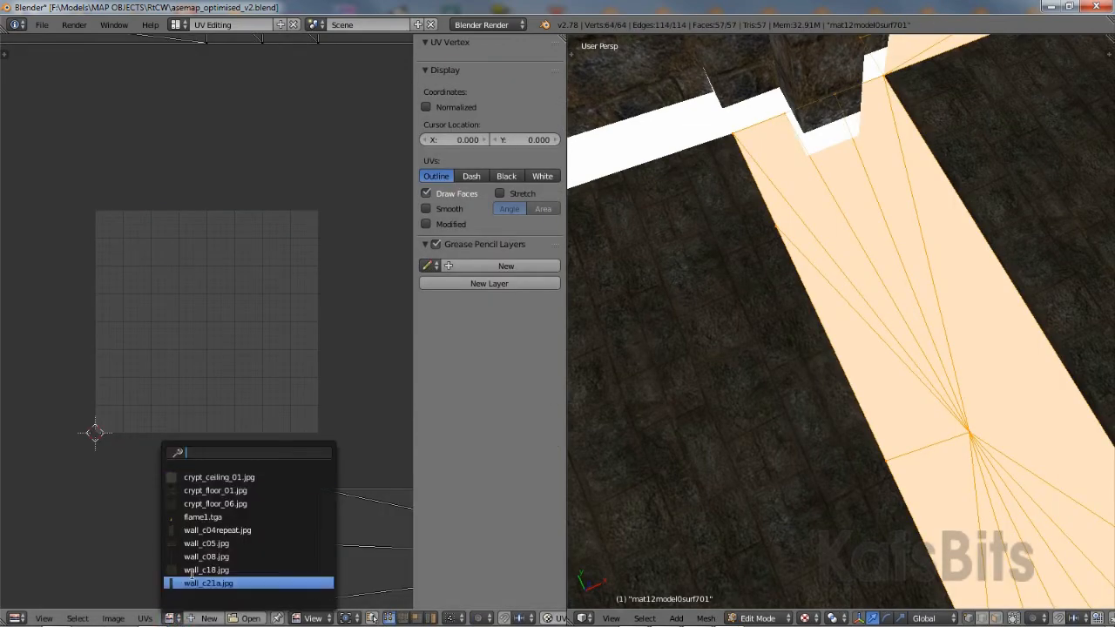
pyautogui.click(216, 492)
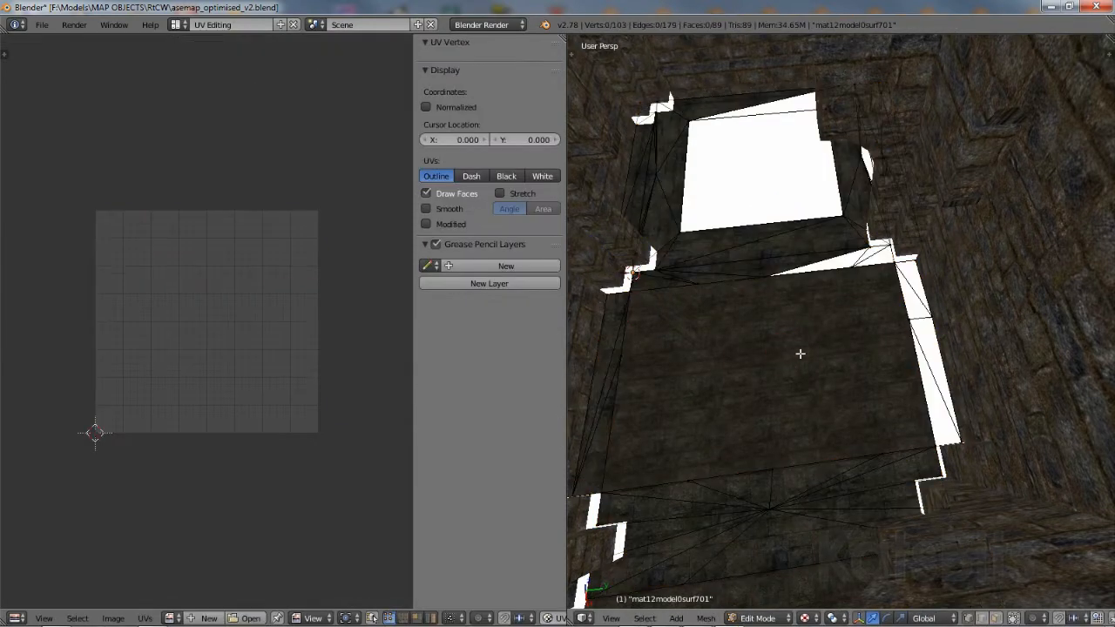
pyautogui.press('a')
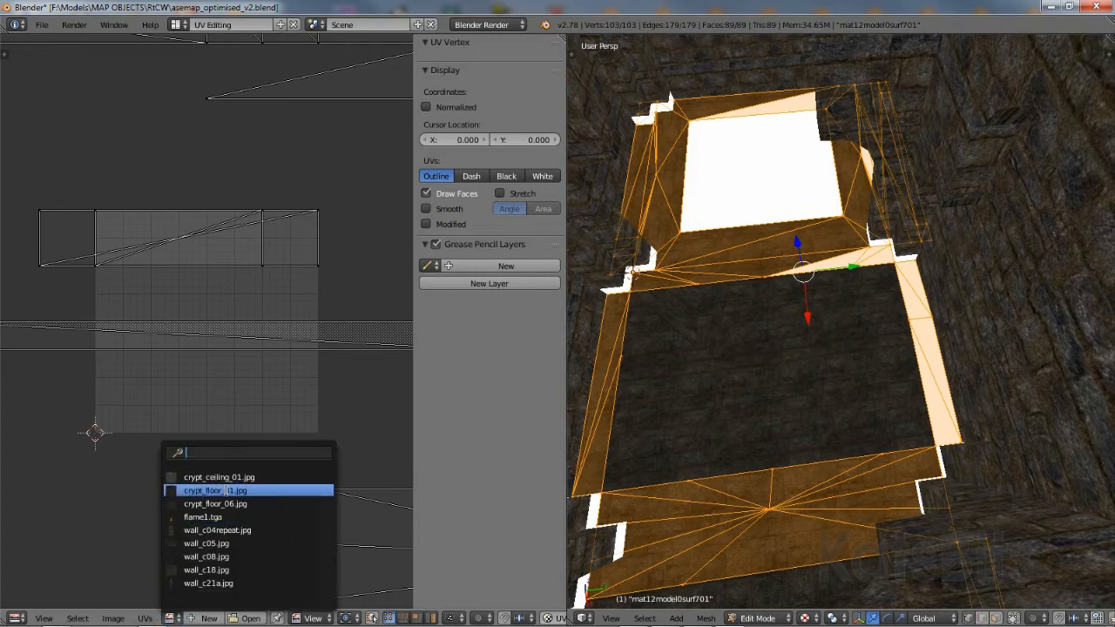
pyautogui.click(202, 491)
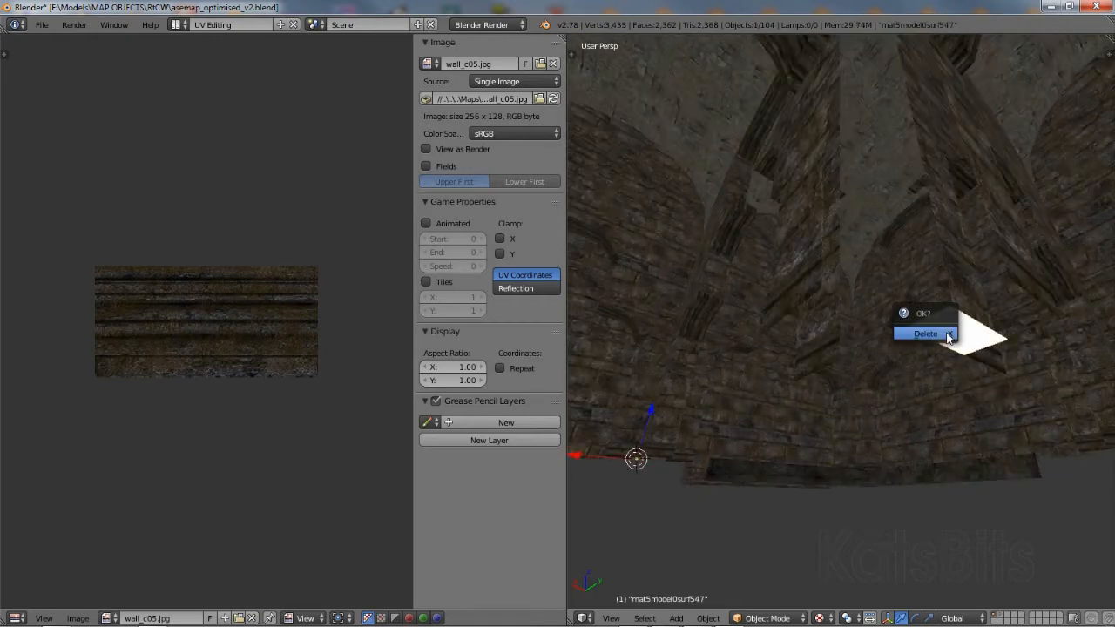
# Delete the unwanted level object, confirming the Delete prompt
pyautogui.click(925, 334)
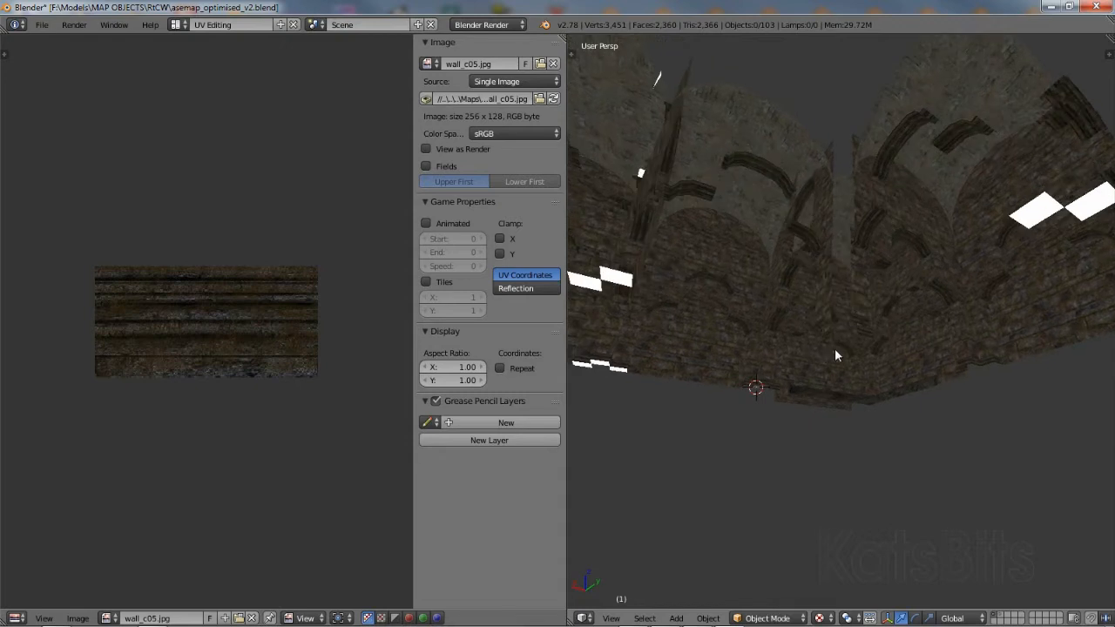
pyautogui.click(1083, 205)
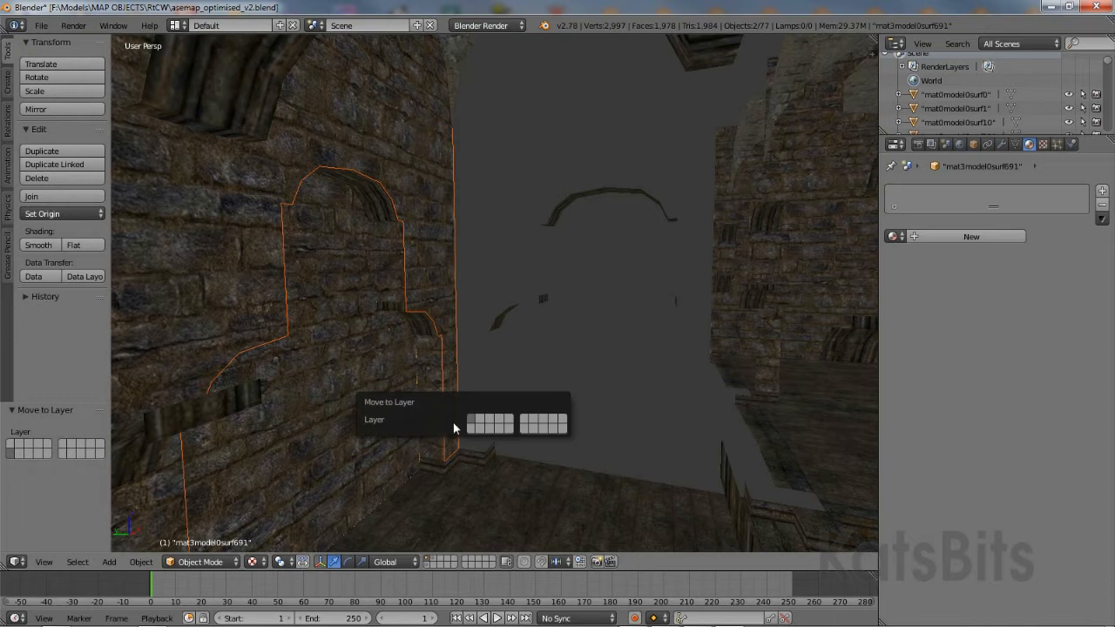
# Move the arched wall piece to another layer, then select all remaining wall objects
pyautogui.click(474, 423)
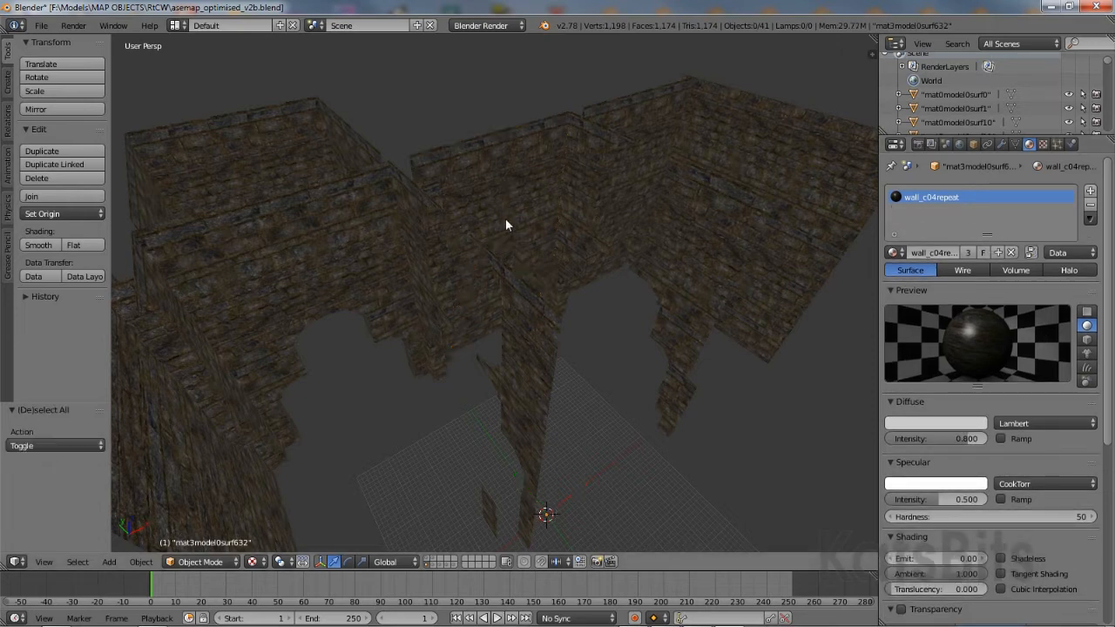
pyautogui.press('a')
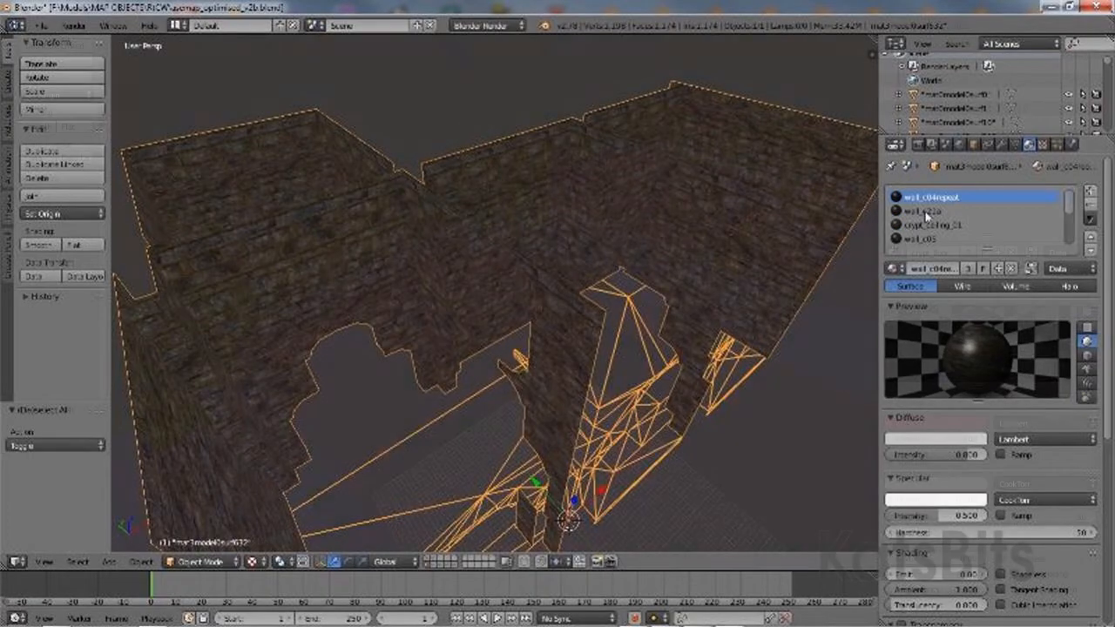
# Enter Edit Mode on the floor mesh and tidy its geometry with Remove Doubles
pyautogui.press('Tab')
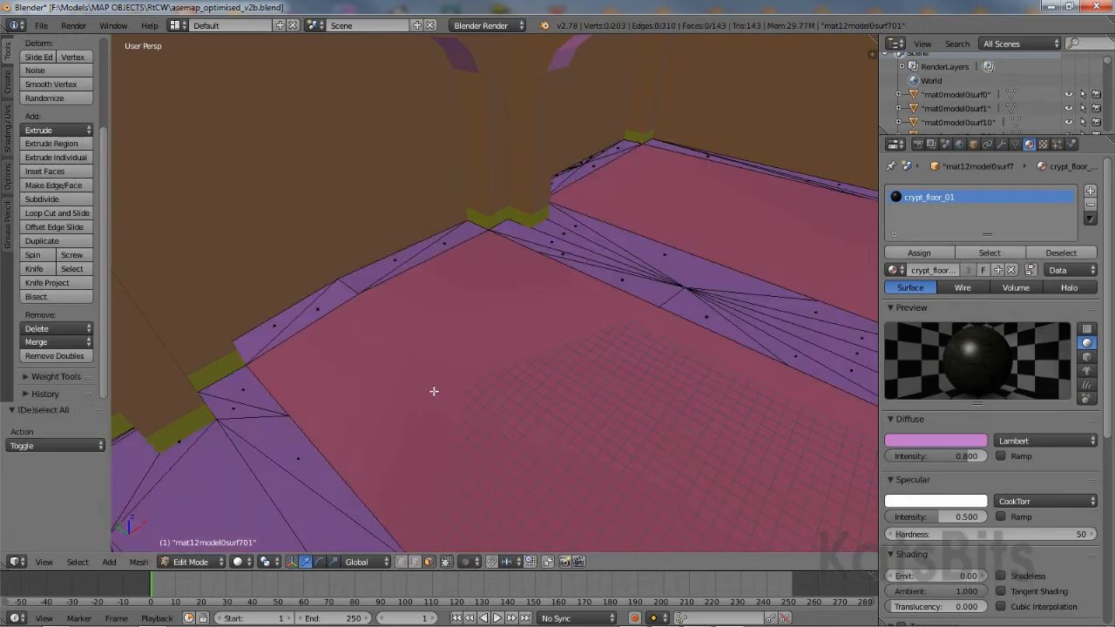
pyautogui.click(56, 355)
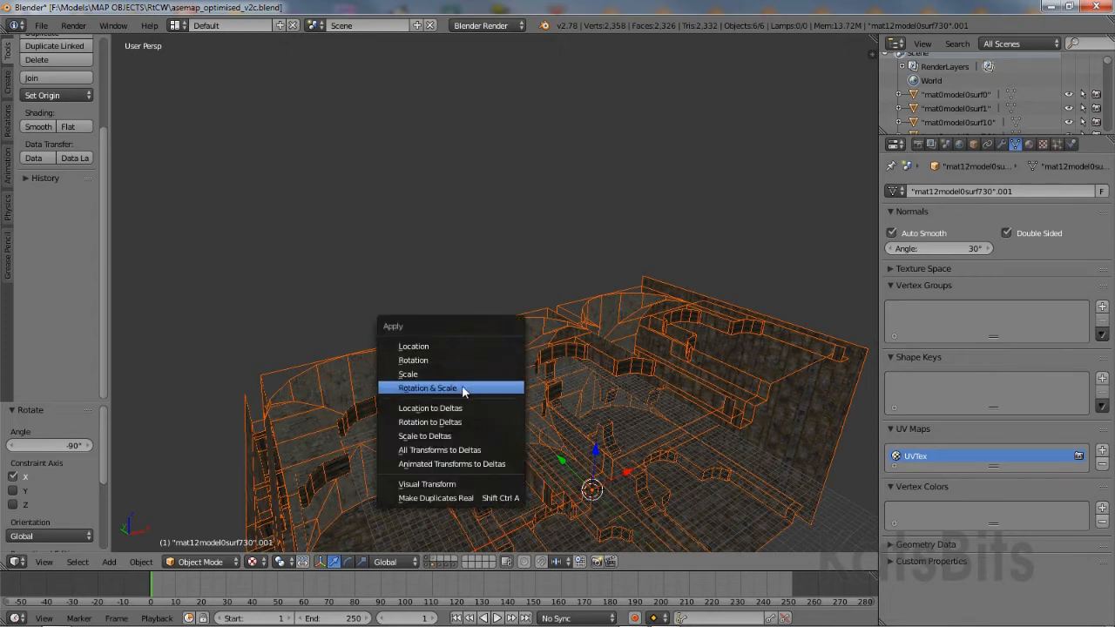
# Apply Rotation & Scale to the rotated level objects via Ctrl+A
pyautogui.click(427, 387)
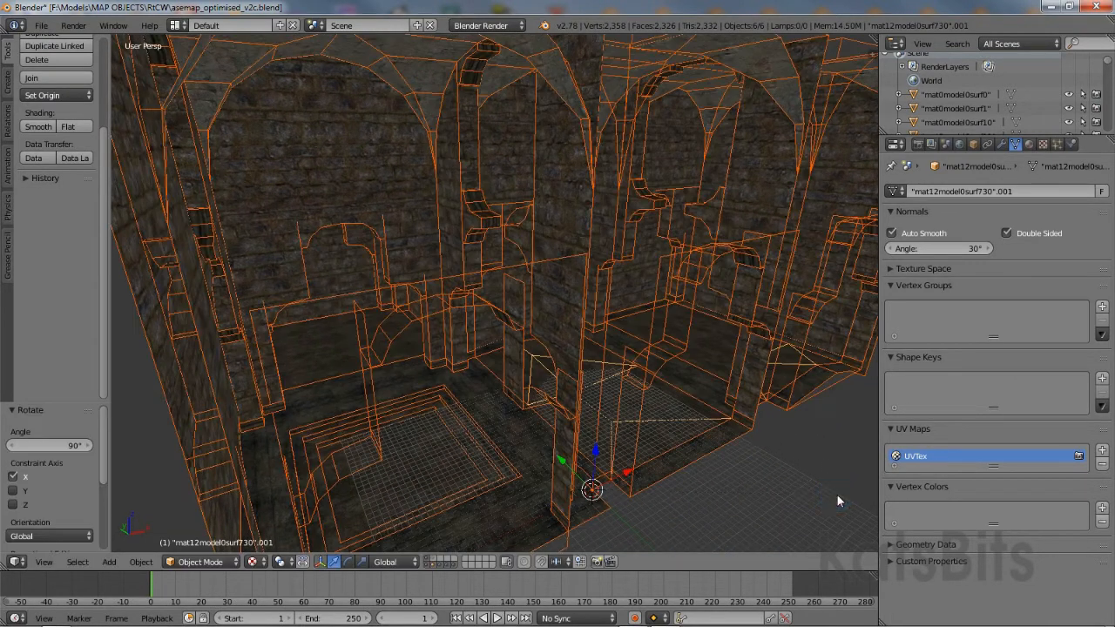
pyautogui.click(42, 25)
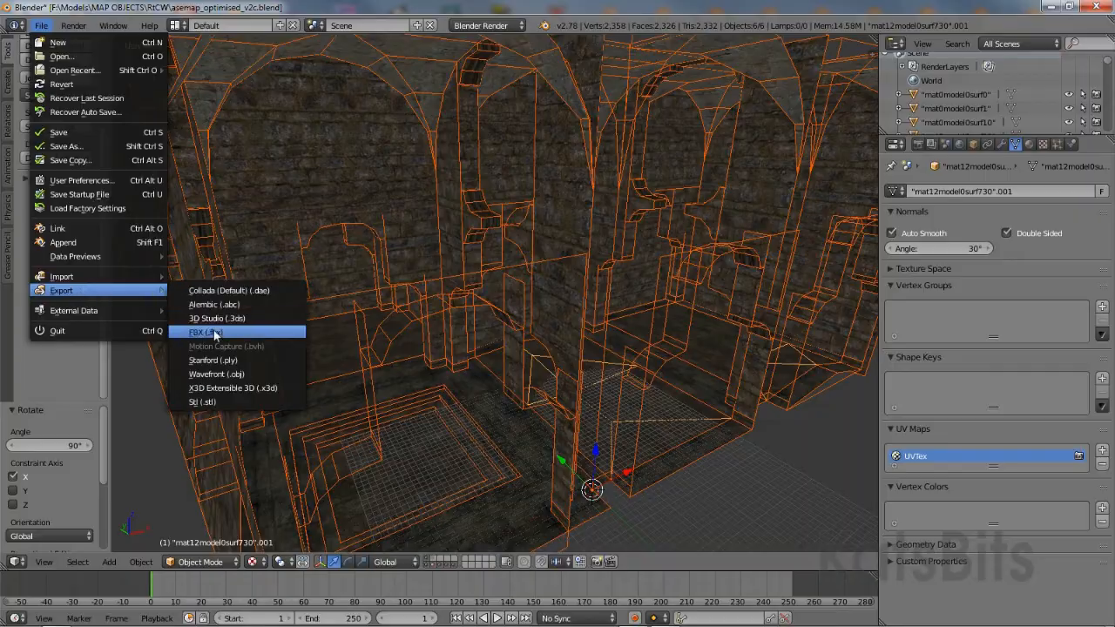
# Export the selected objects as asemap_optimised_v2c.fbx through File > Export > FBX
pyautogui.click(205, 331)
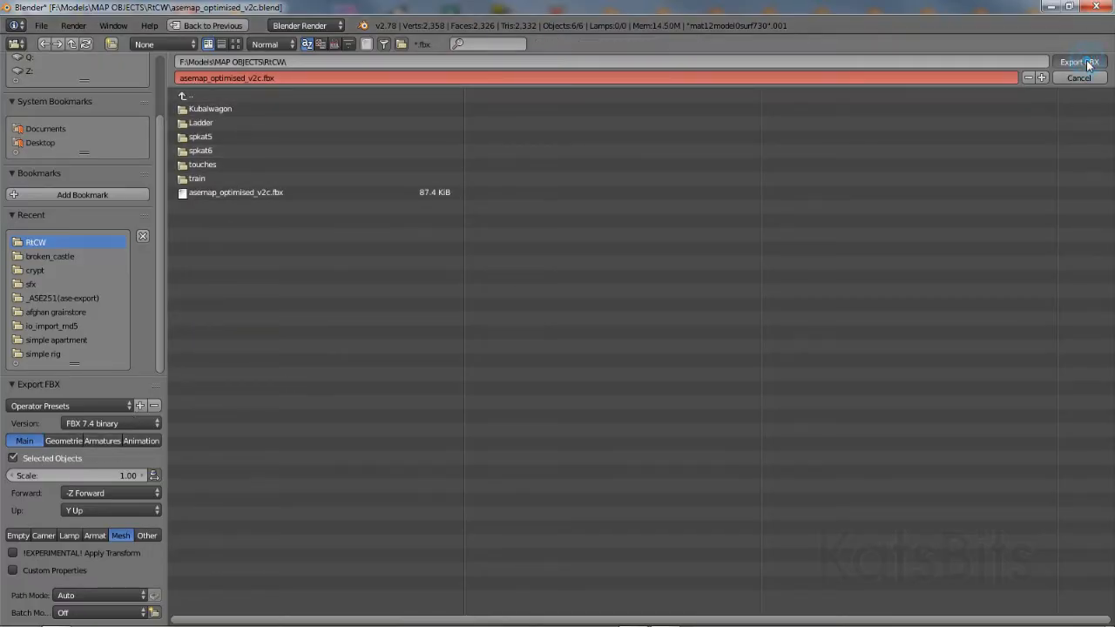
pyautogui.click(1078, 63)
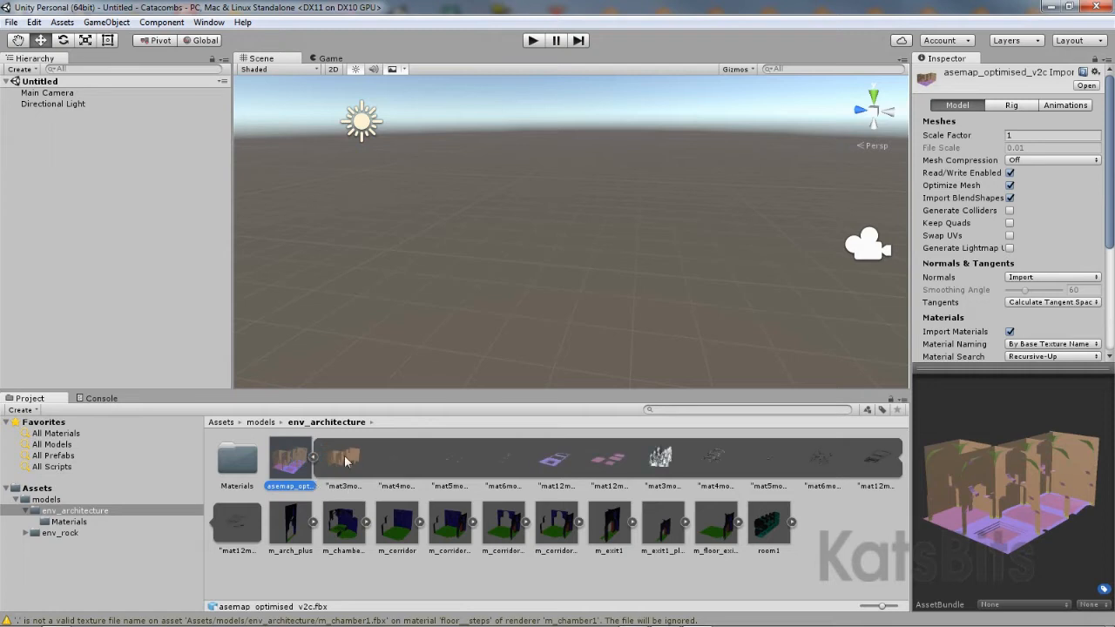
# Inspect several meshes of asemap_optimised_v2c, including those using wall_c05 and wall_c06 materials
pyautogui.click(397, 456)
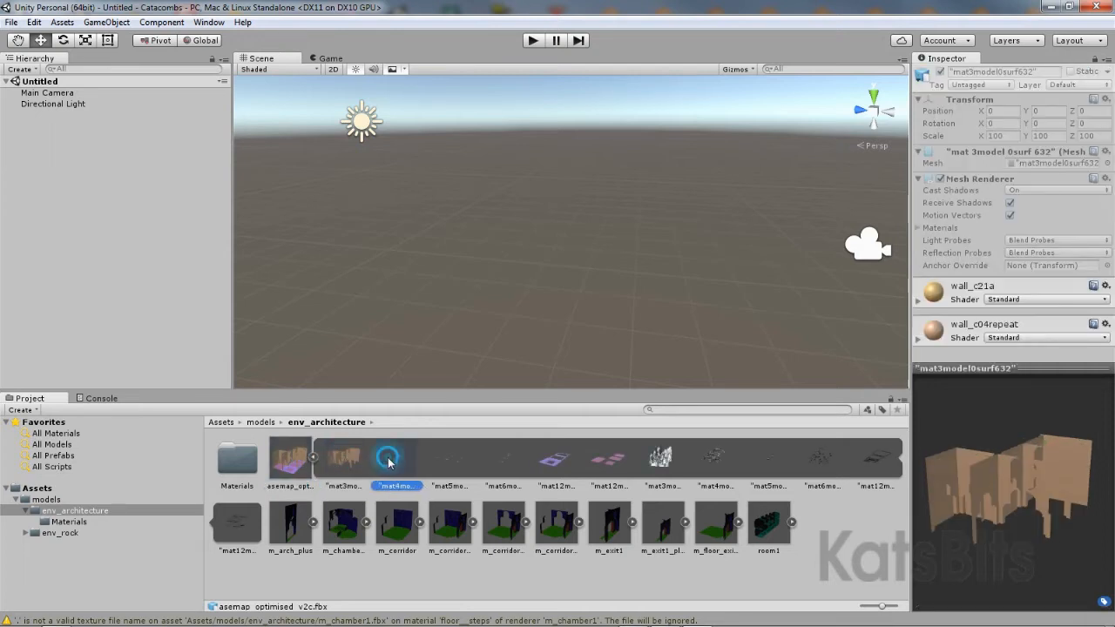
pyautogui.click(450, 459)
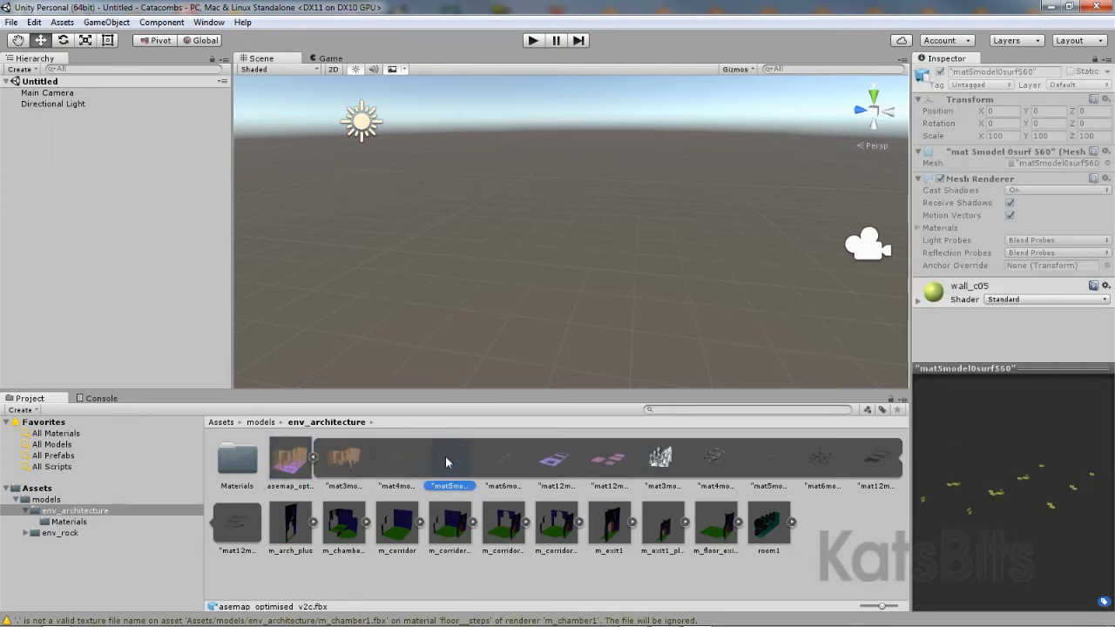
pyautogui.click(556, 460)
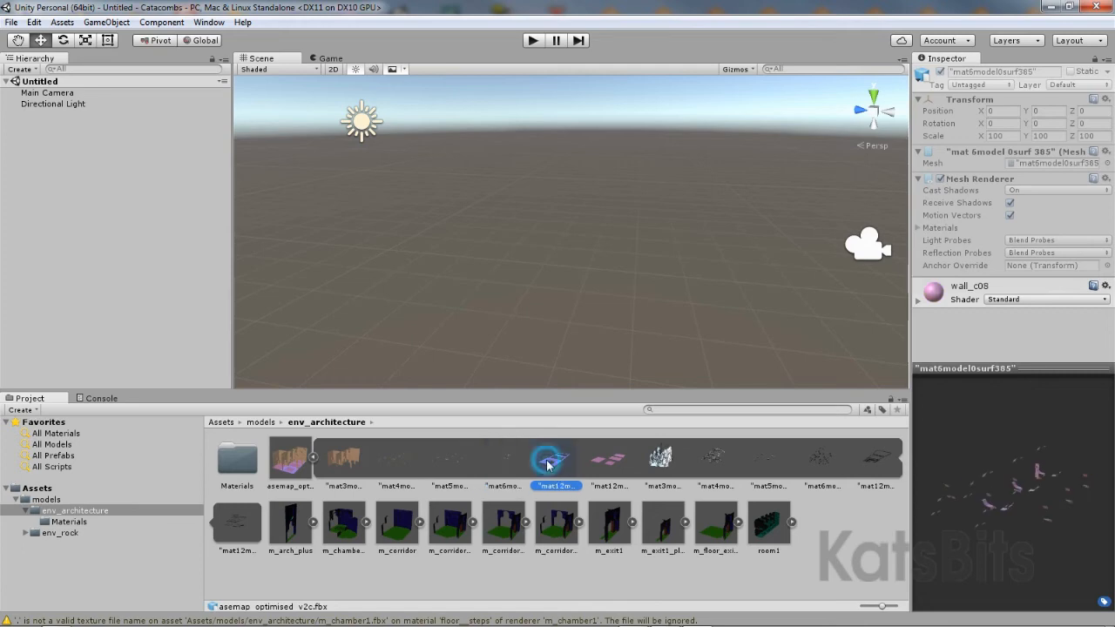
pyautogui.click(608, 460)
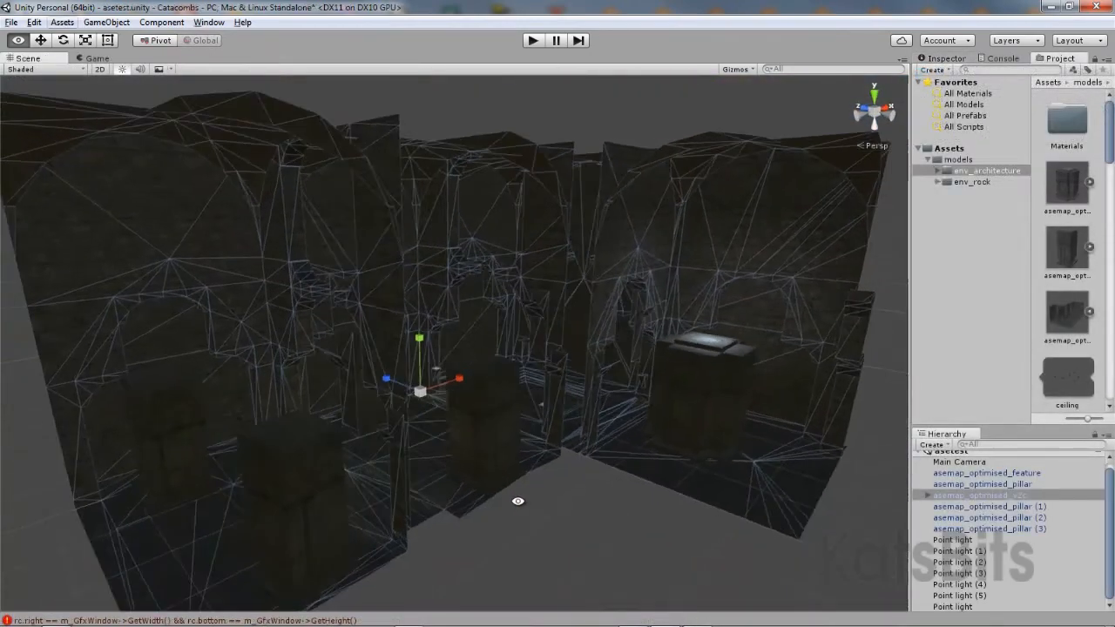
# Fly into the level and look down the lit corridor, across arched walls, pillars and alcoves
pyautogui.moveTo(519, 502); pyautogui.dragTo(766, 505)
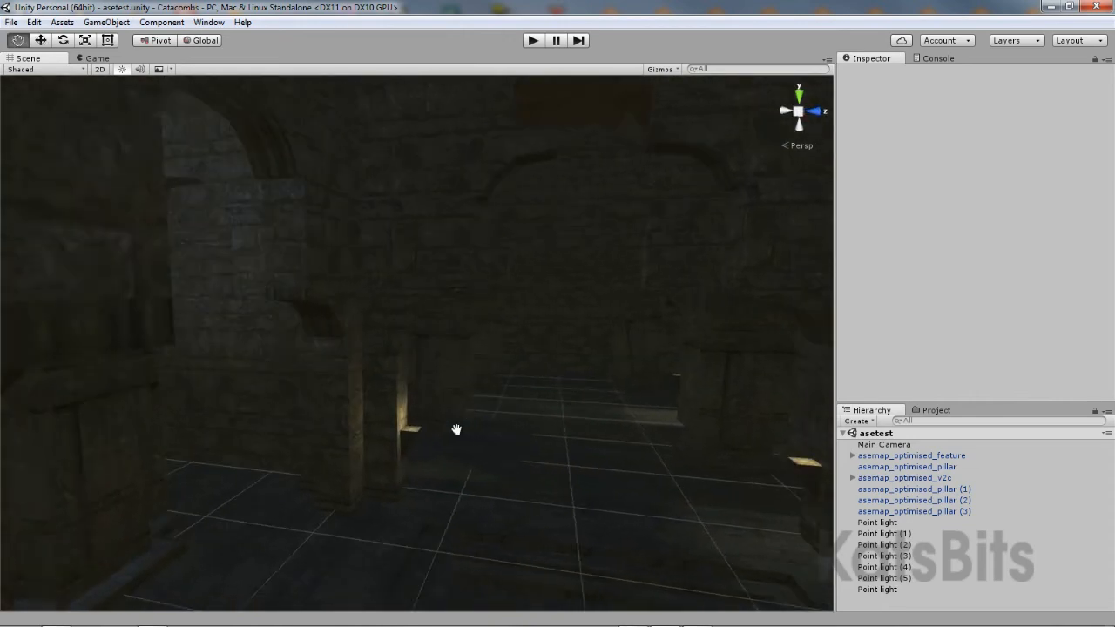
pyautogui.moveTo(456, 428); pyautogui.dragTo(381, 345)
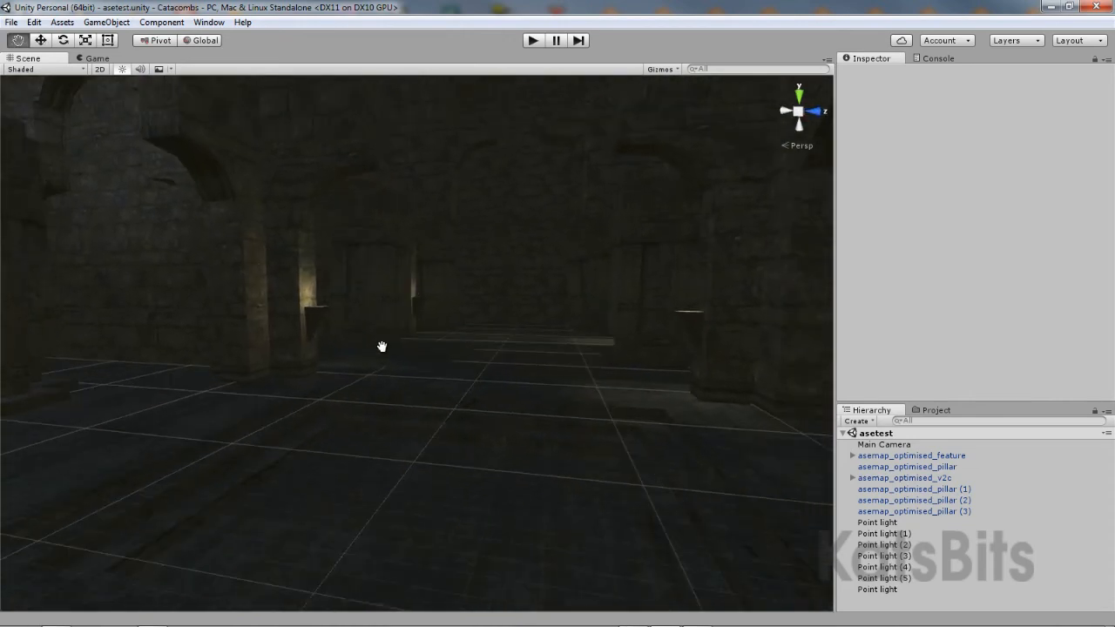
pyautogui.moveTo(381, 345); pyautogui.dragTo(573, 471)
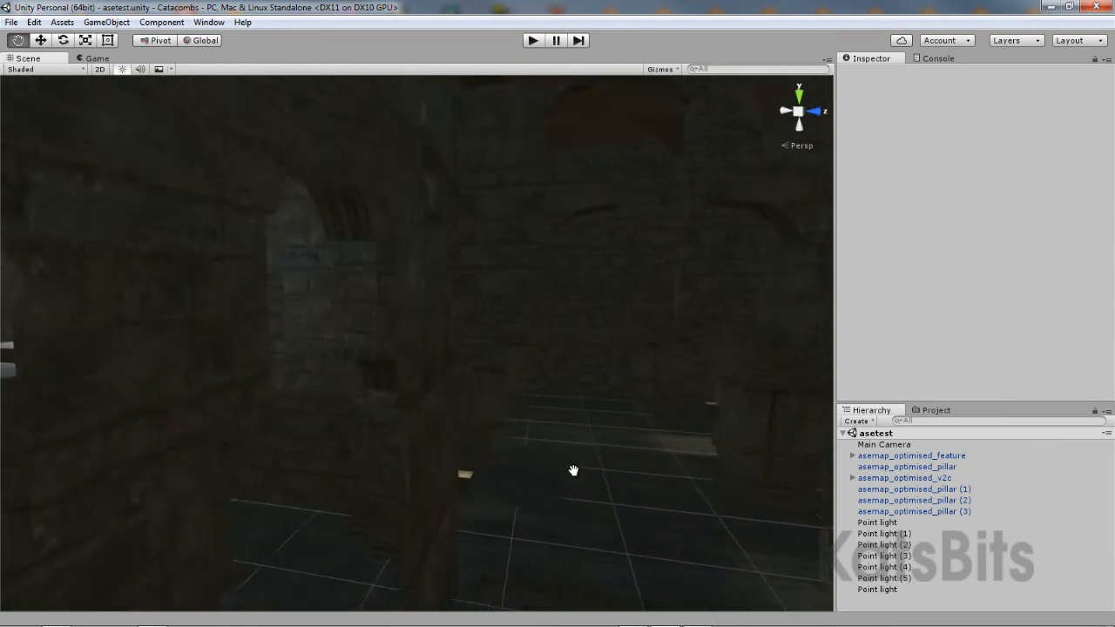
pyautogui.moveTo(575, 470); pyautogui.dragTo(501, 463)
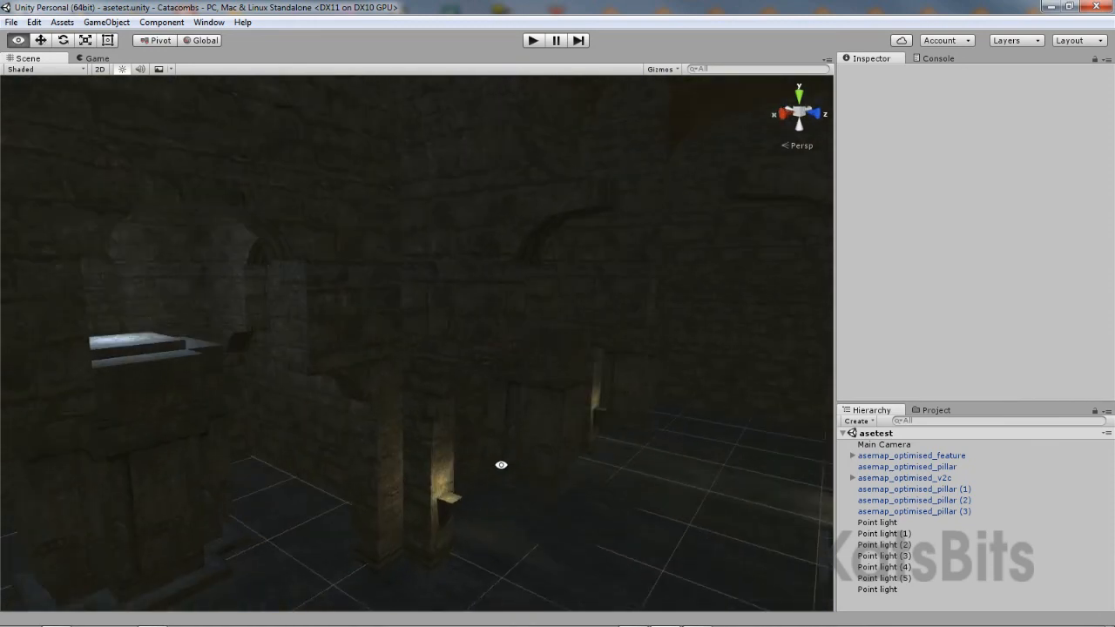